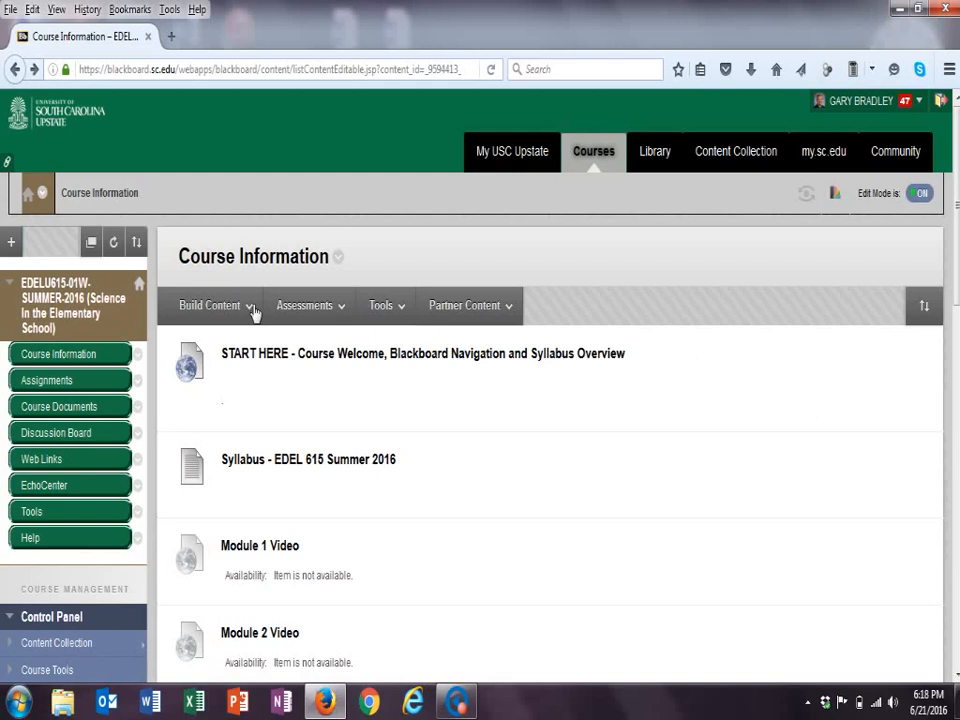
- Browse the current course page, then switch to the Course Documents area
left_click(210, 304)
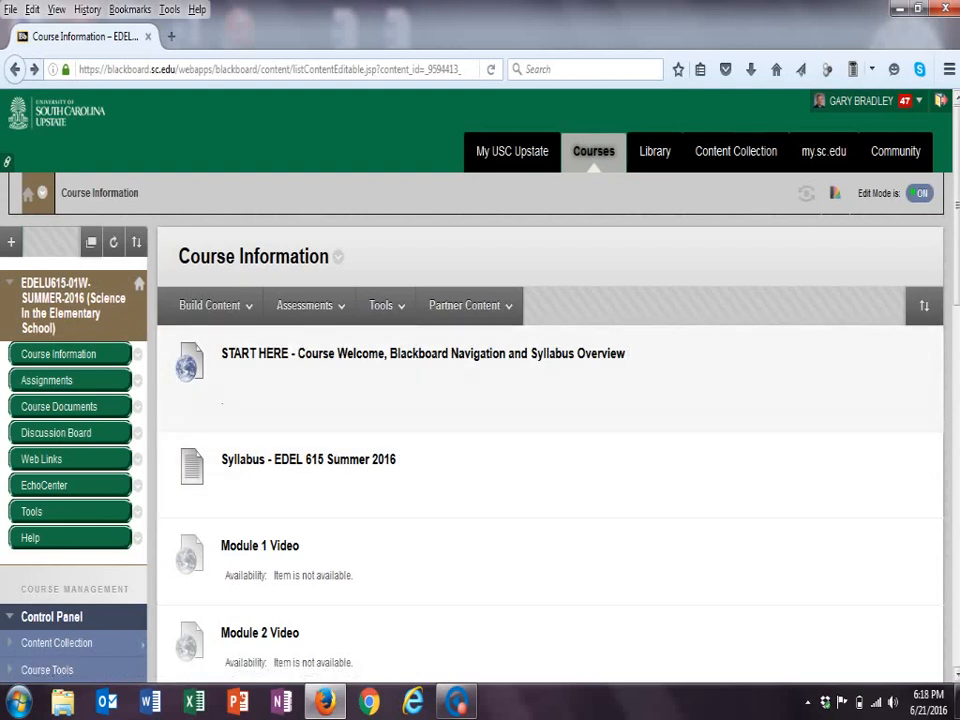
scroll("down", 3)
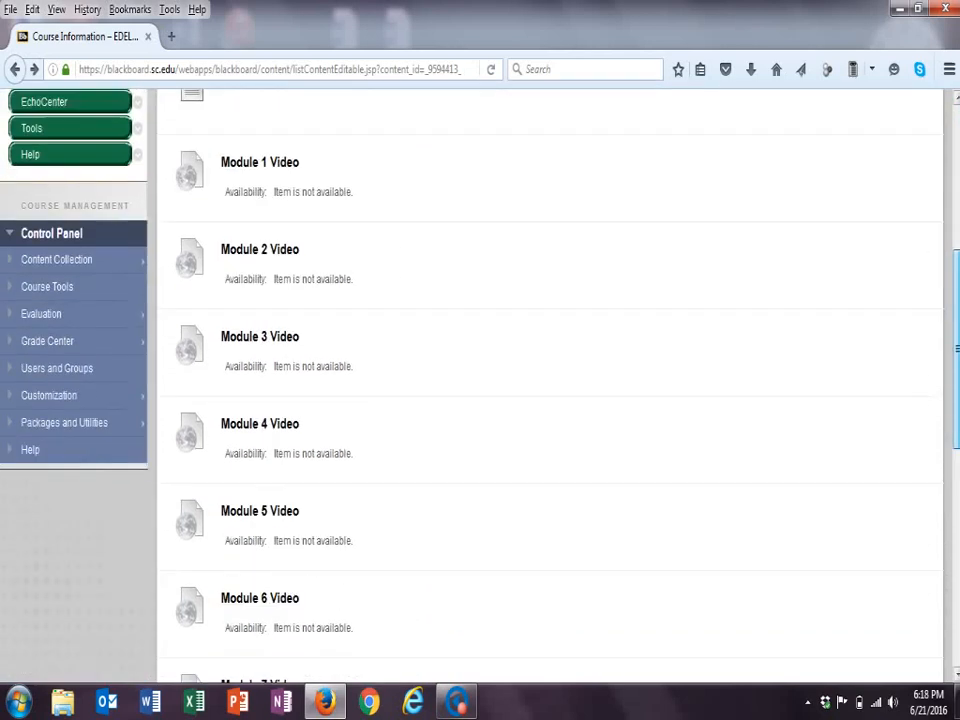
scroll("down", 3)
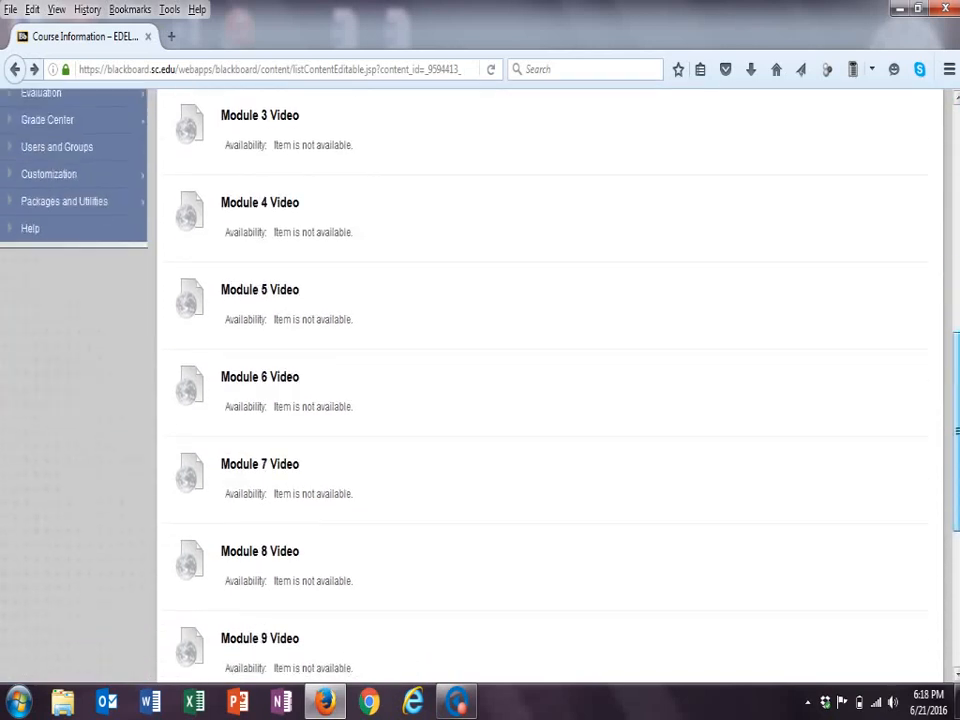
scroll("down", 3)
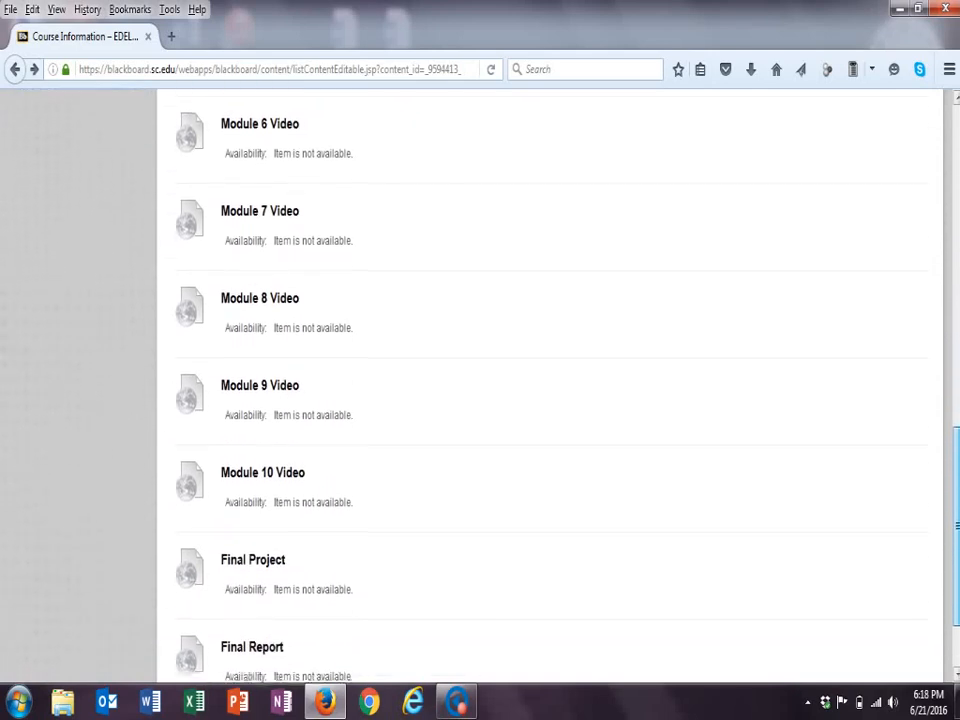
scroll("down", 3)
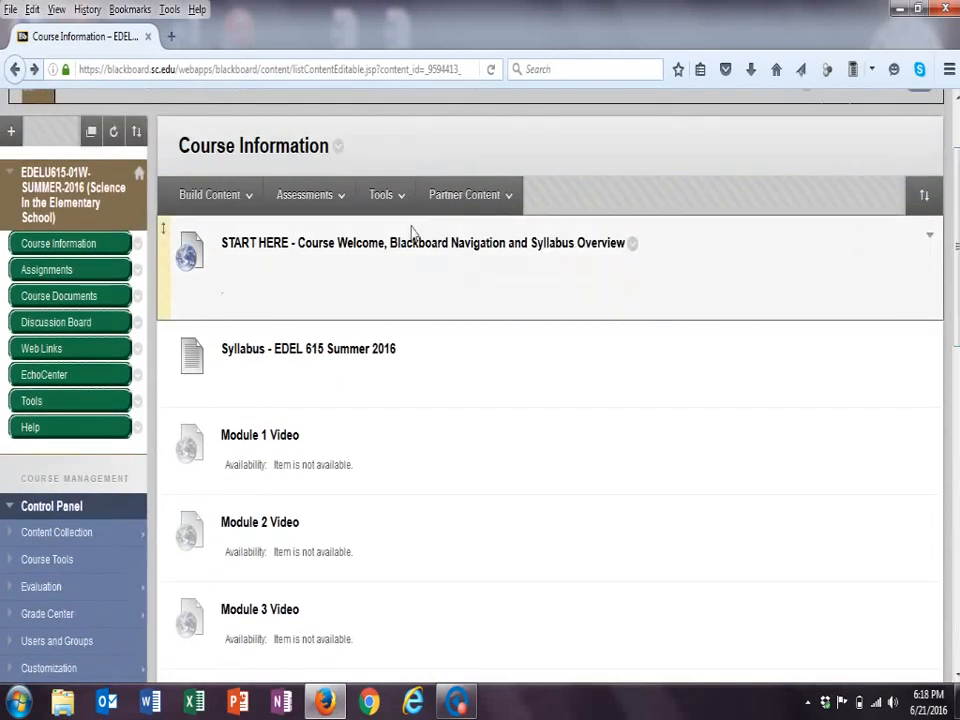
mouse_move(60, 296)
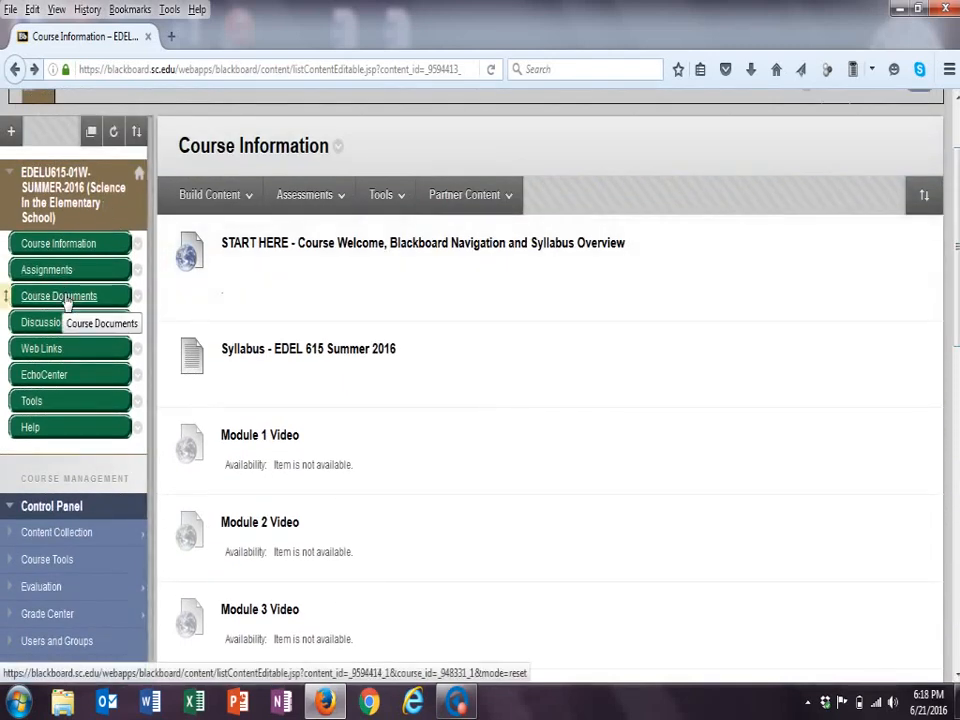
left_click(60, 296)
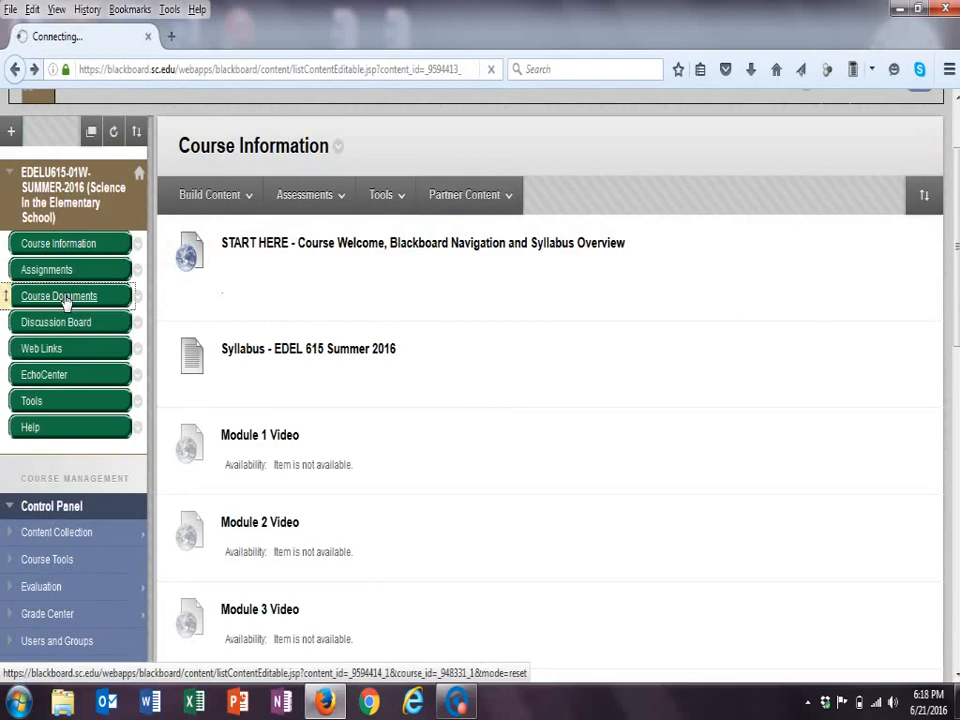
left_click(60, 296)
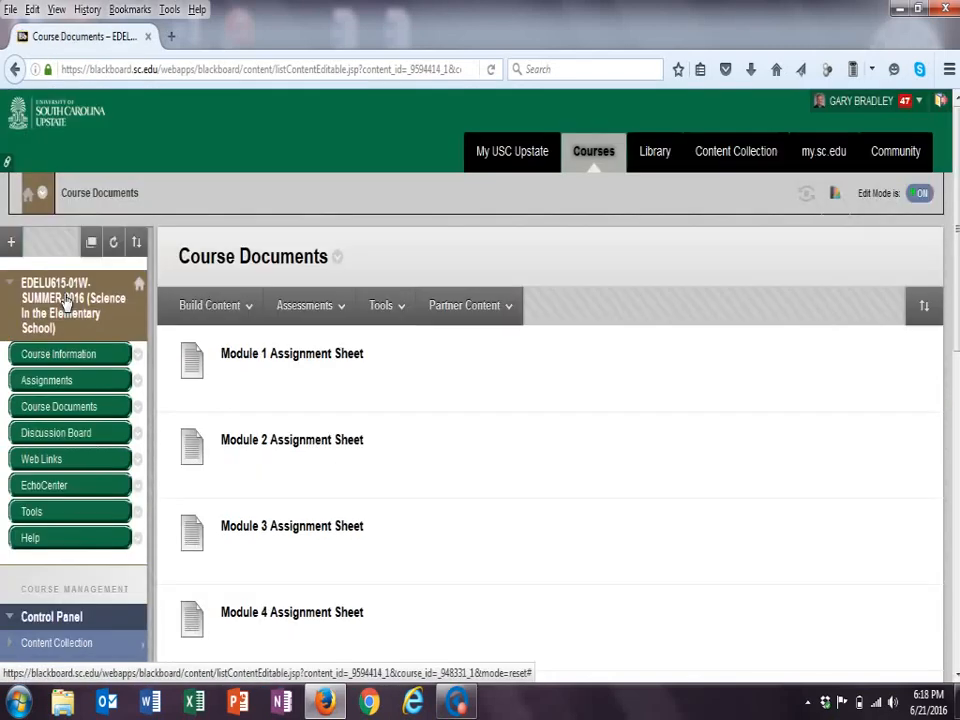
mouse_move(70, 304)
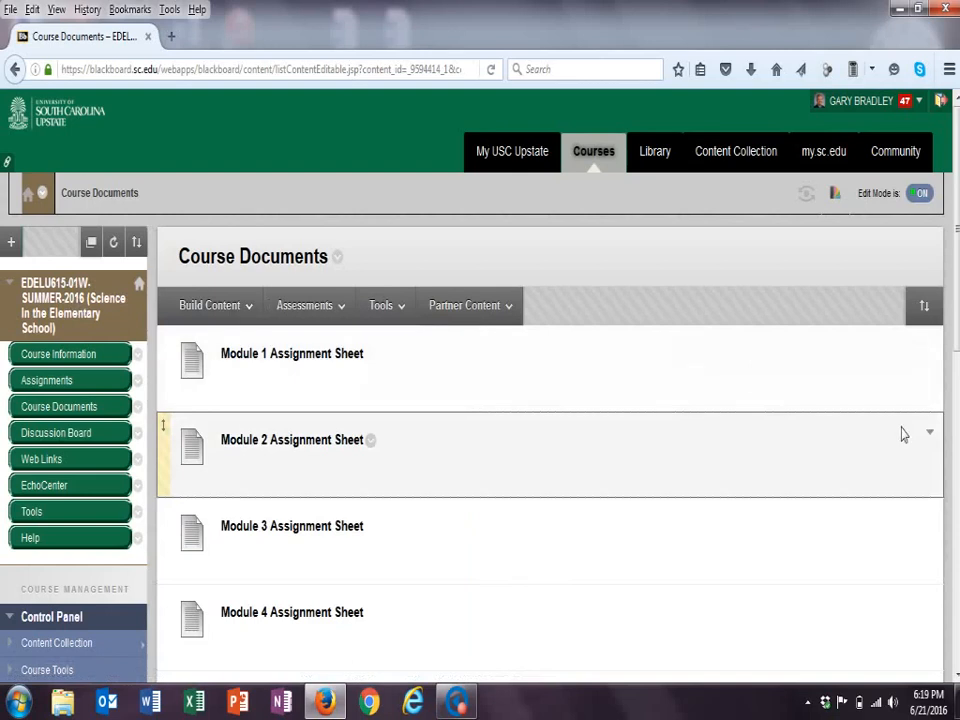
- Look over the Module 1–10 assignment sheets list and download the Module 1 Assignment Sheet
scroll("down", 3)
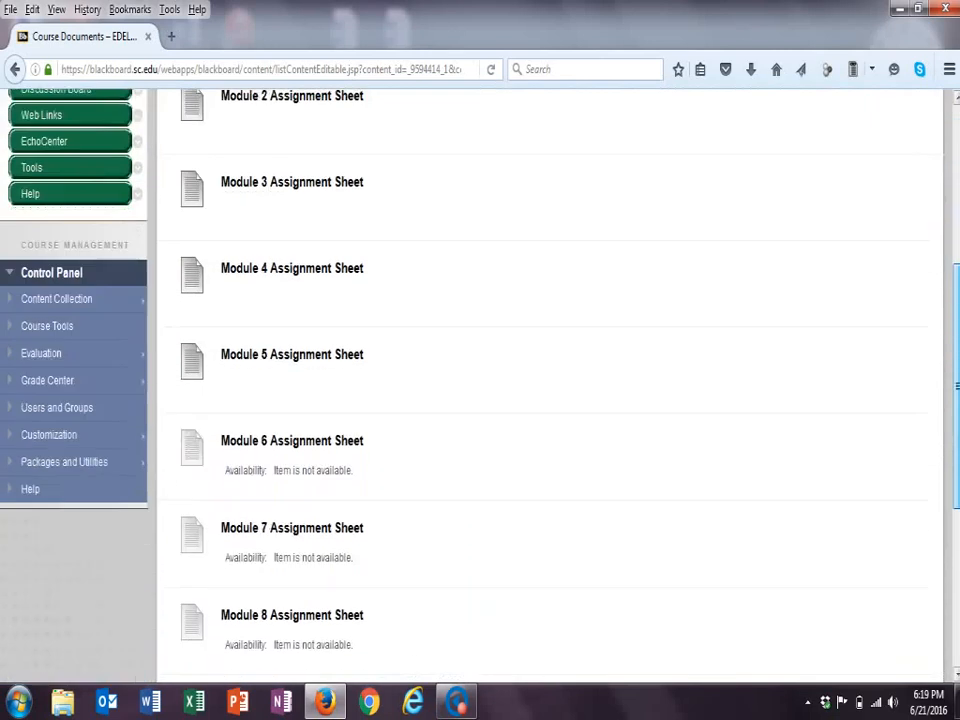
scroll("down", 3)
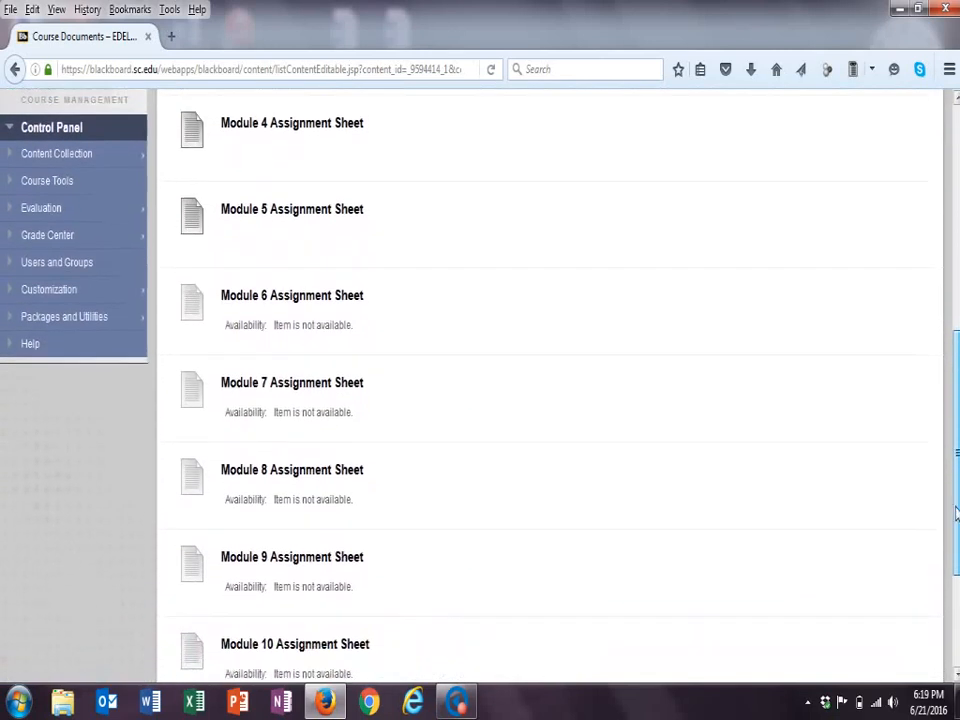
scroll("up", 3)
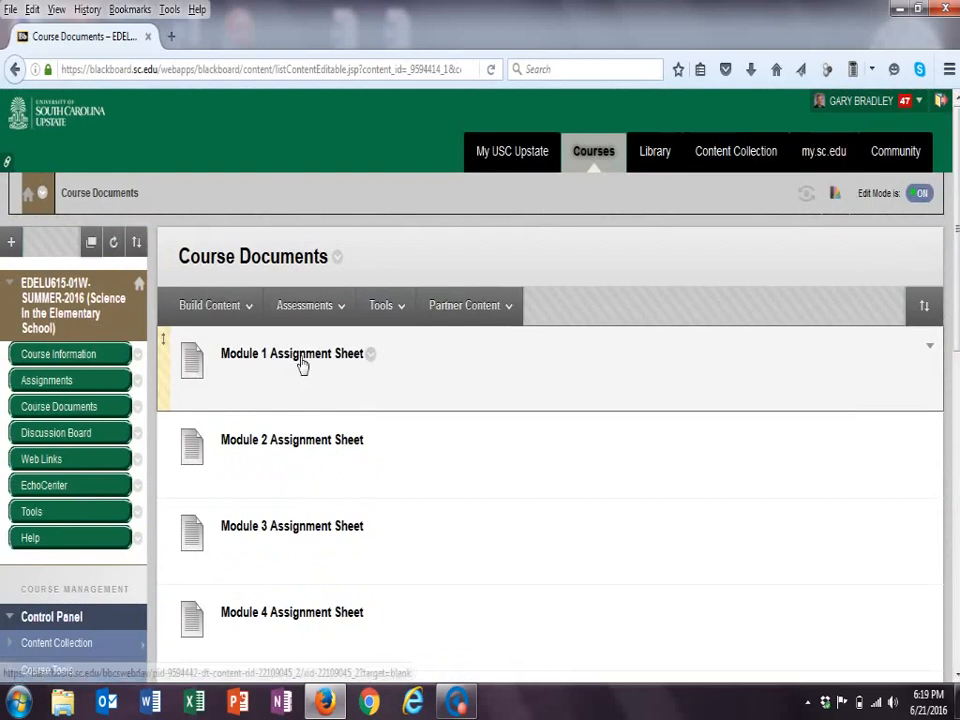
left_click(292, 352)
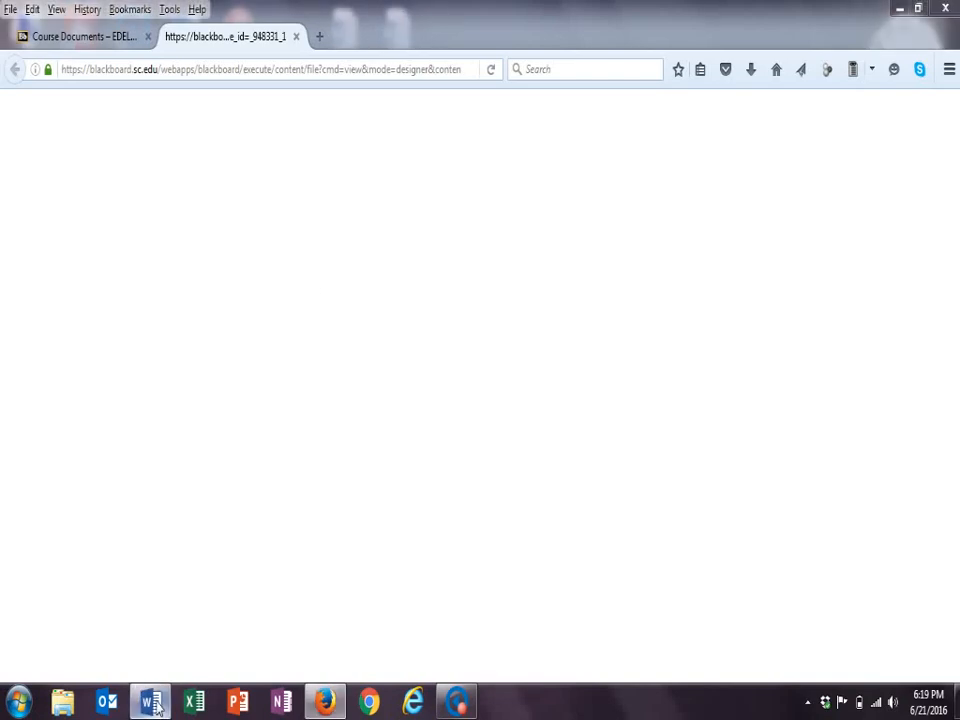
- Bring up the Module 1 assignment sheet in Word and enable editing of the protected document
left_click(150, 700)
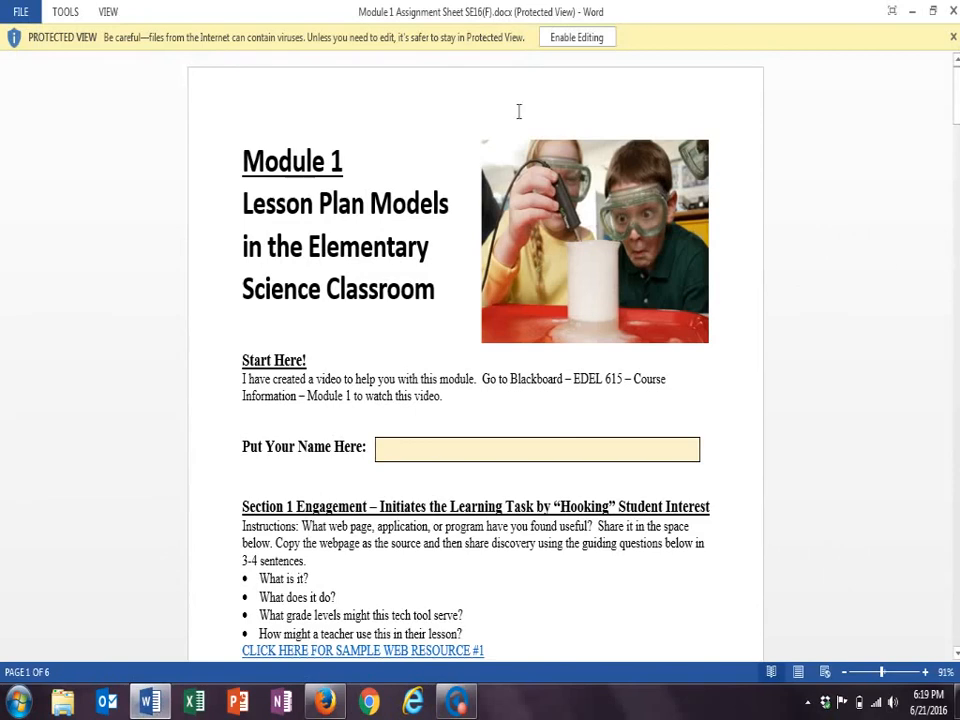
left_click(576, 36)
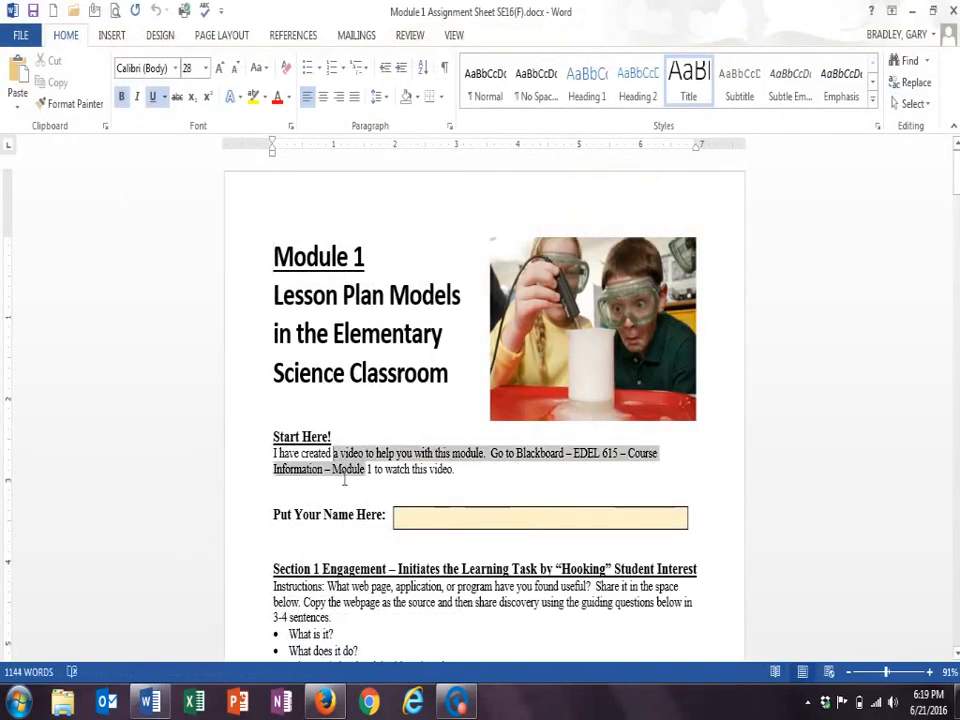
left_click(540, 516)
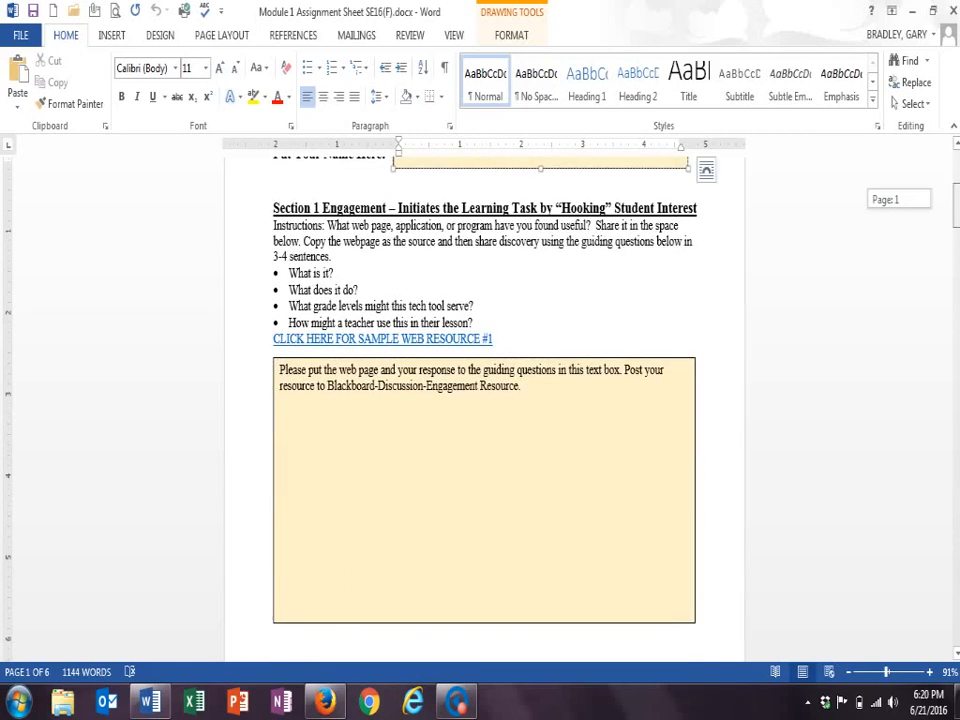
- Read through the assignment sheet's sections down to the Science Mystery section
scroll("up", 3)
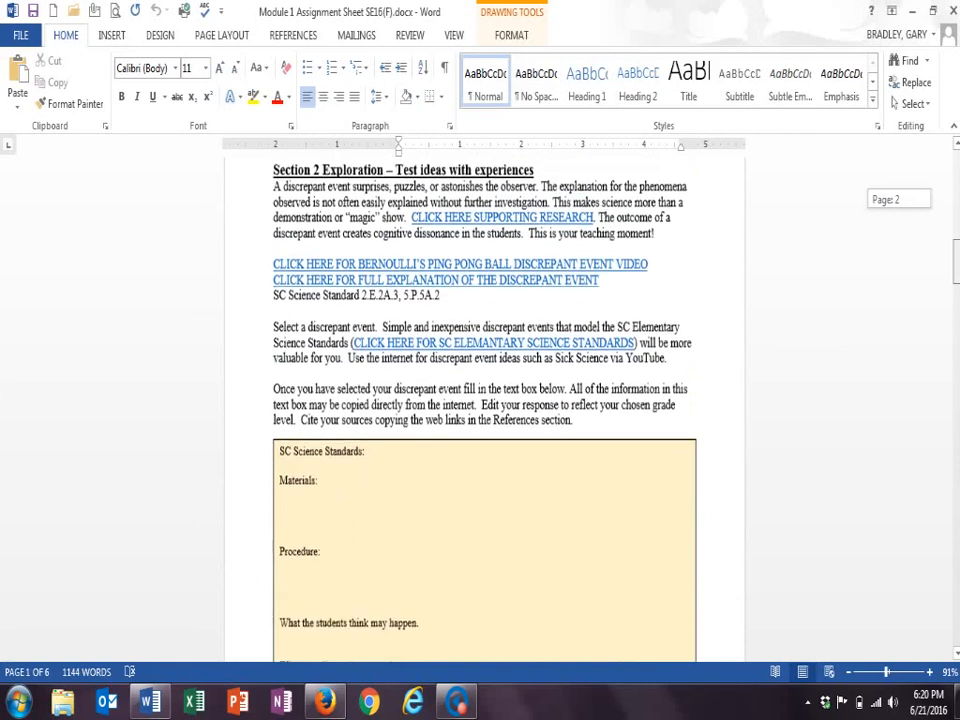
scroll("down", 3)
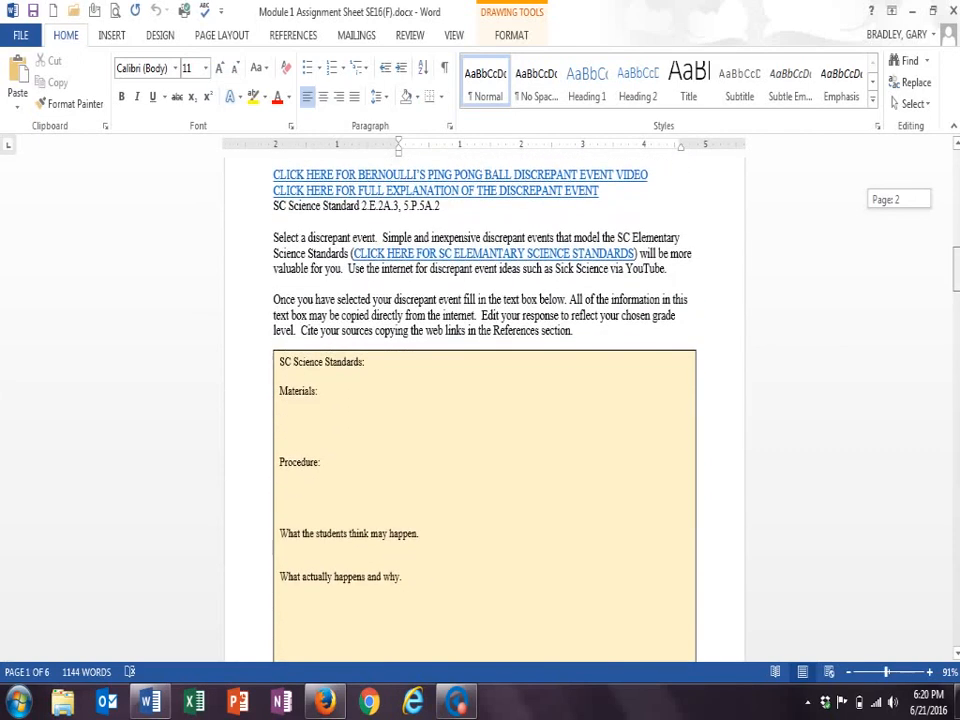
scroll("down", 3)
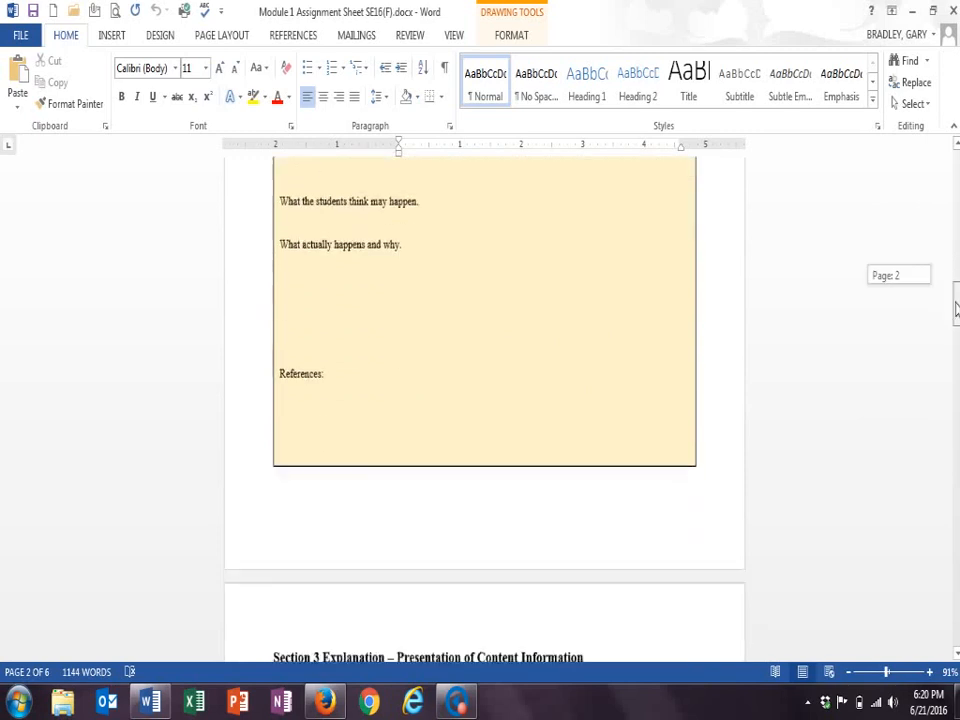
scroll("down", 3)
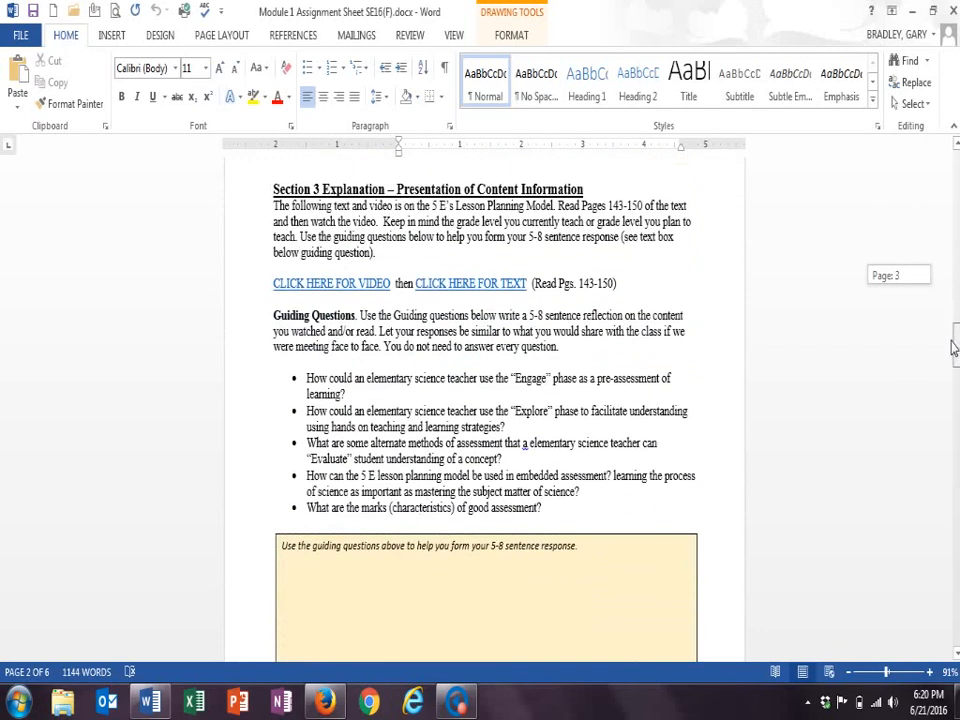
scroll("down", 3)
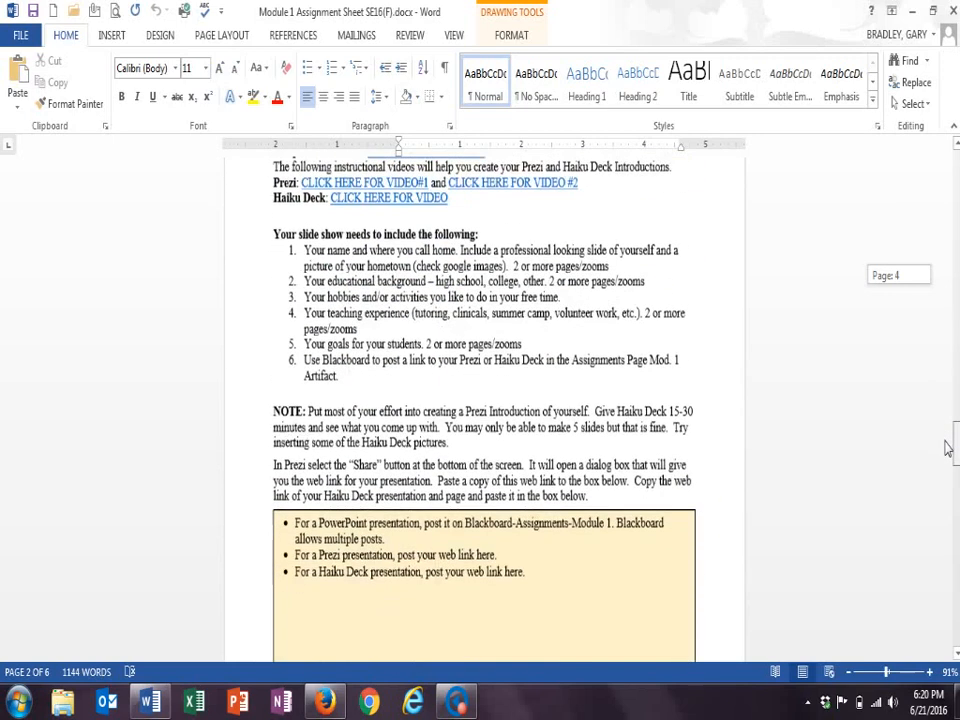
scroll("down", 3)
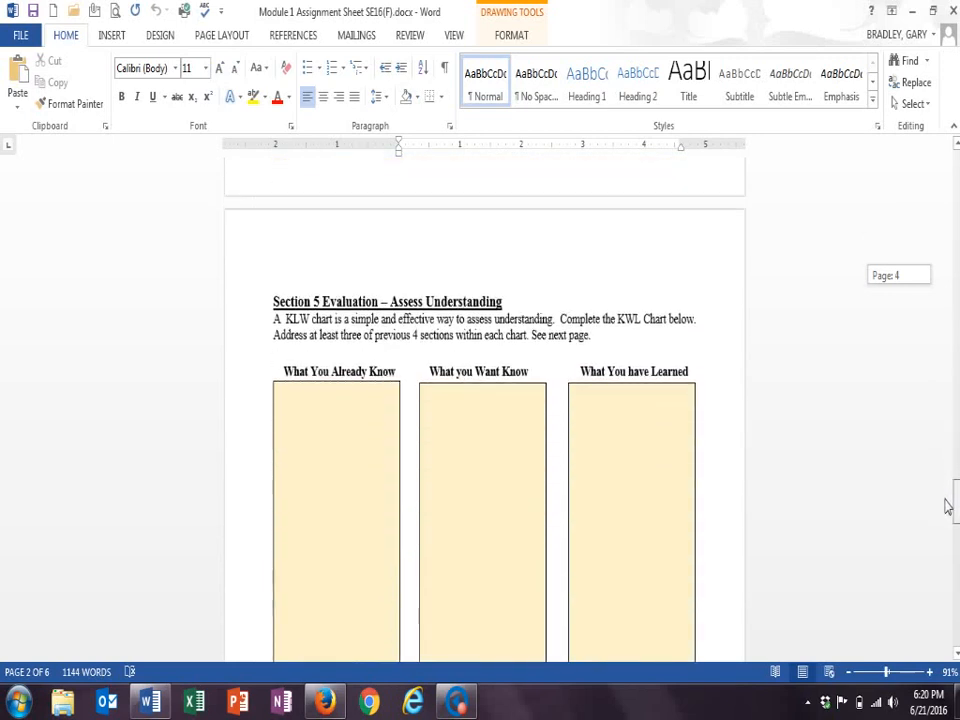
scroll("down", 3)
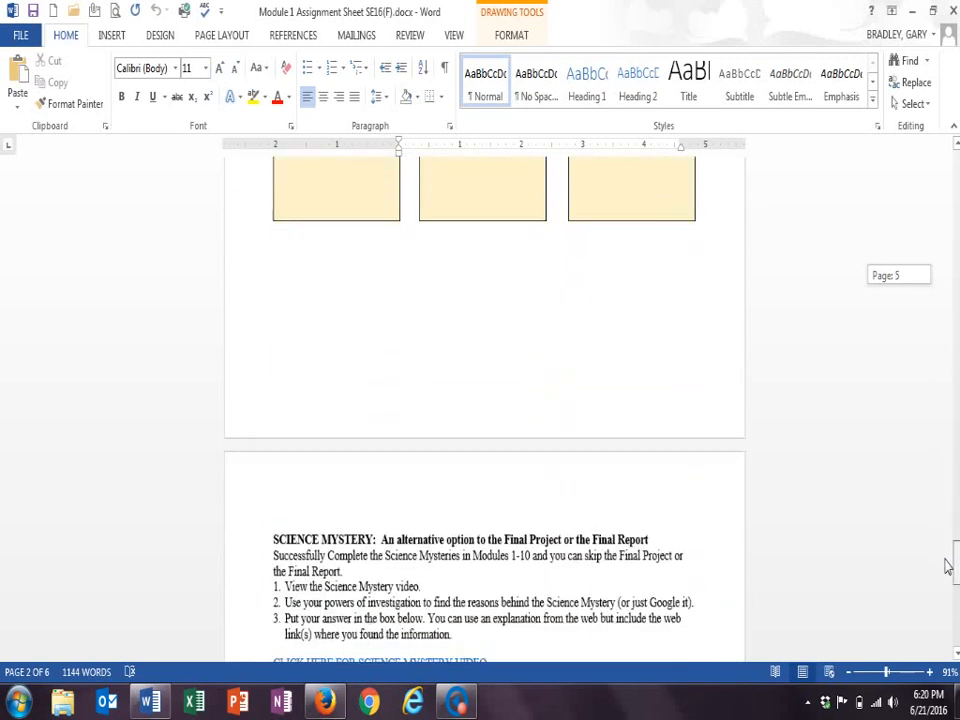
scroll("down", 3)
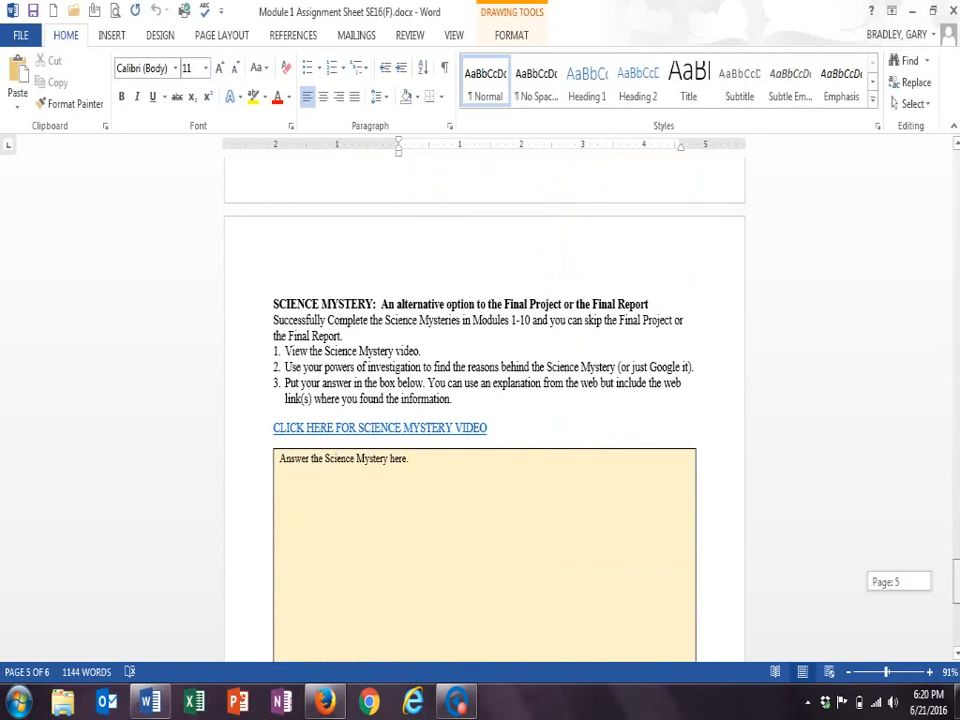
scroll("down", 3)
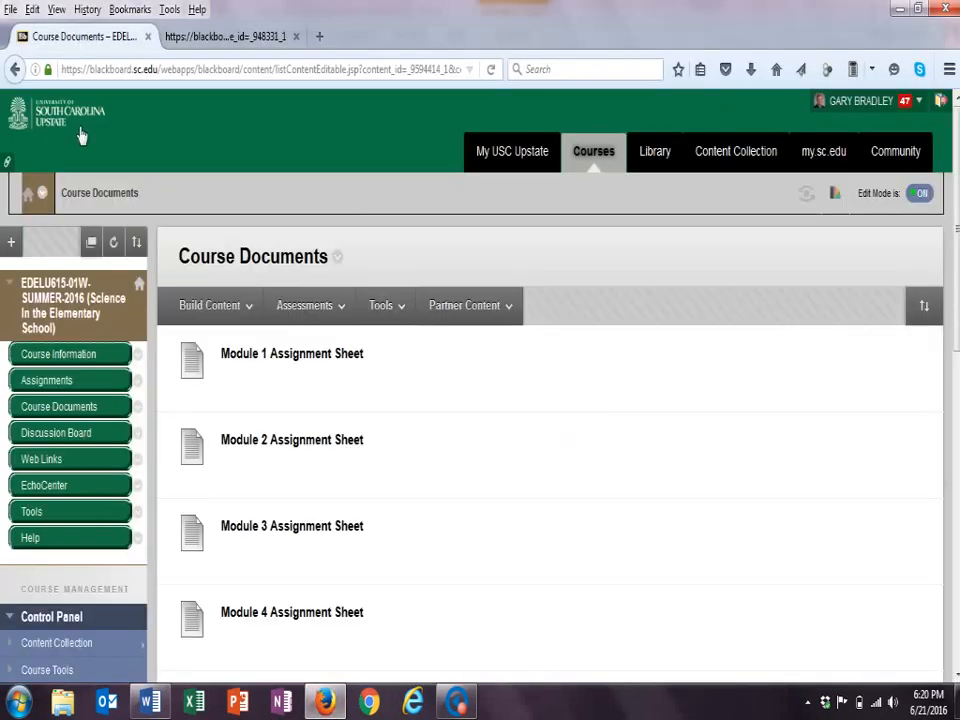
- Show the Assignments page and scan the Post Module 1–10, Final Project and Final Report items
left_click(46, 380)
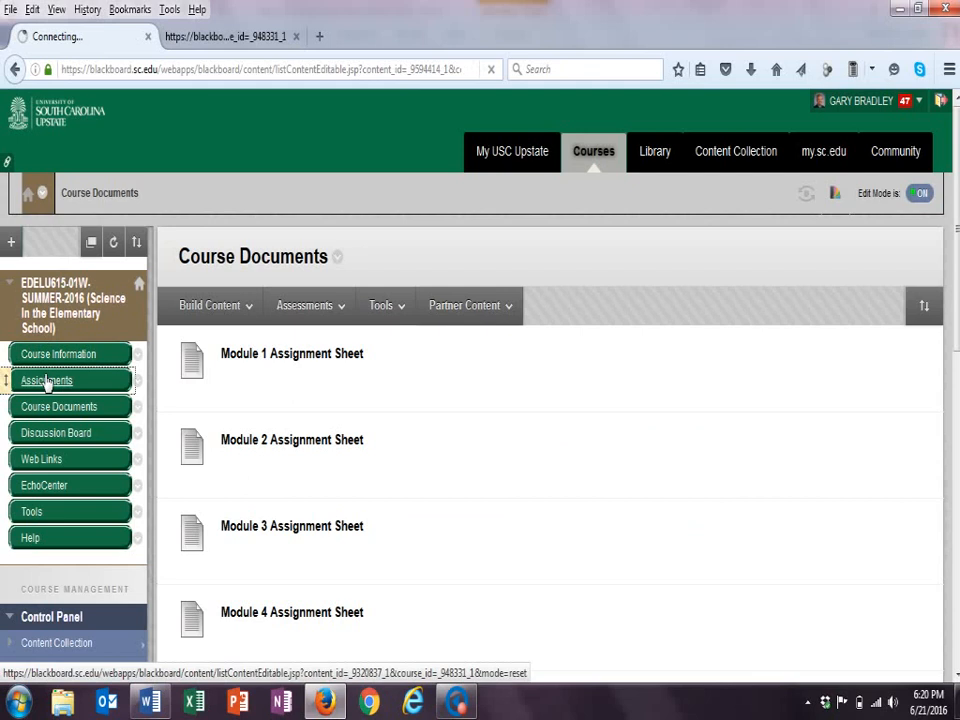
left_click(48, 380)
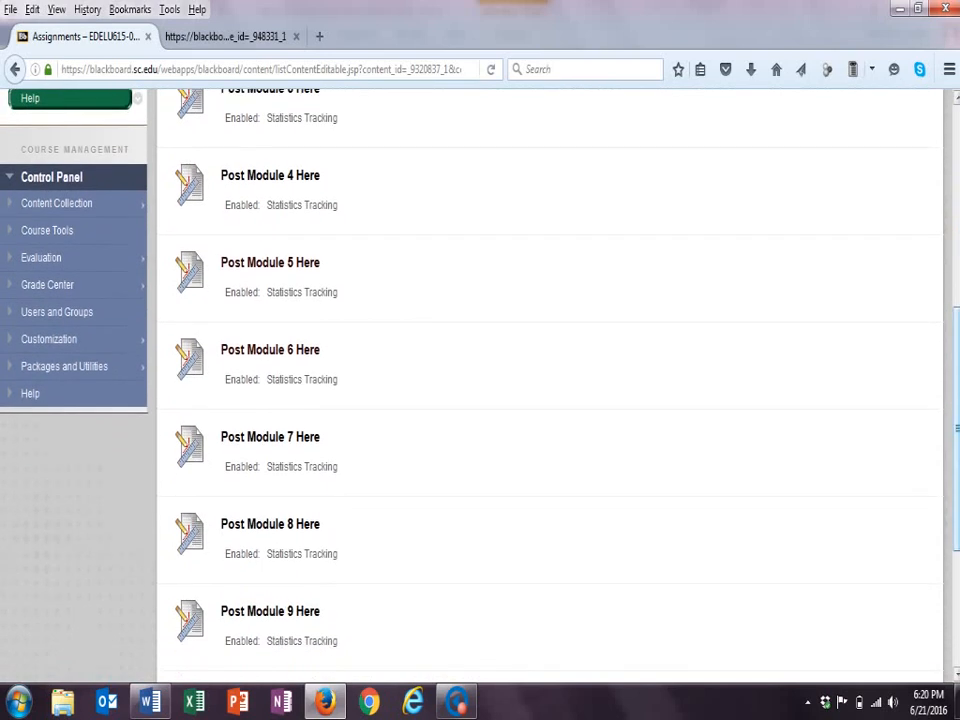
scroll("down", 3)
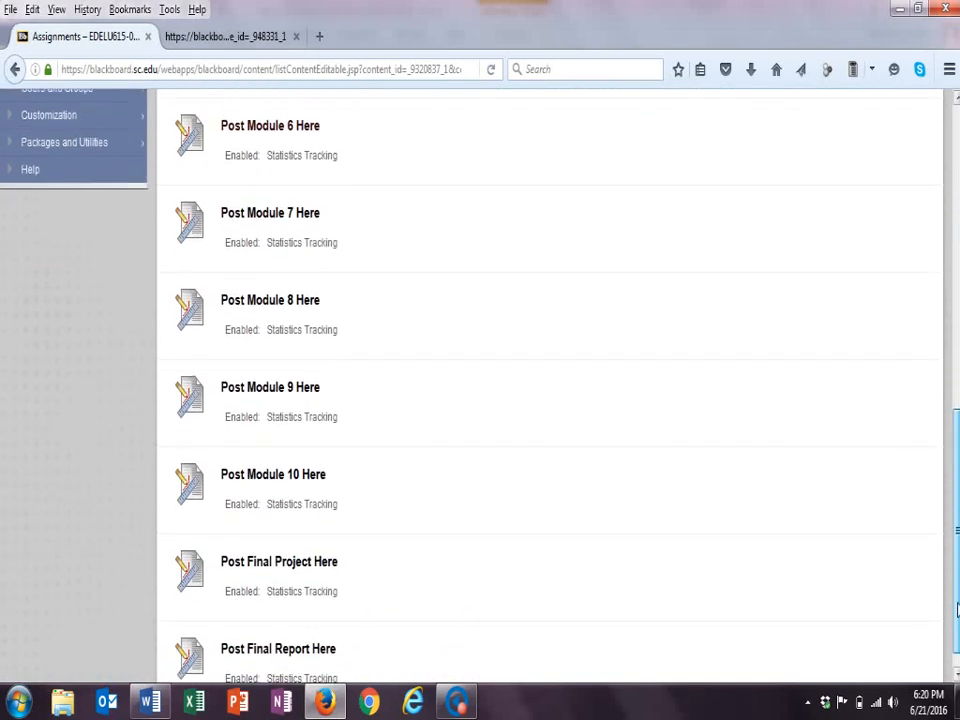
scroll("down", 3)
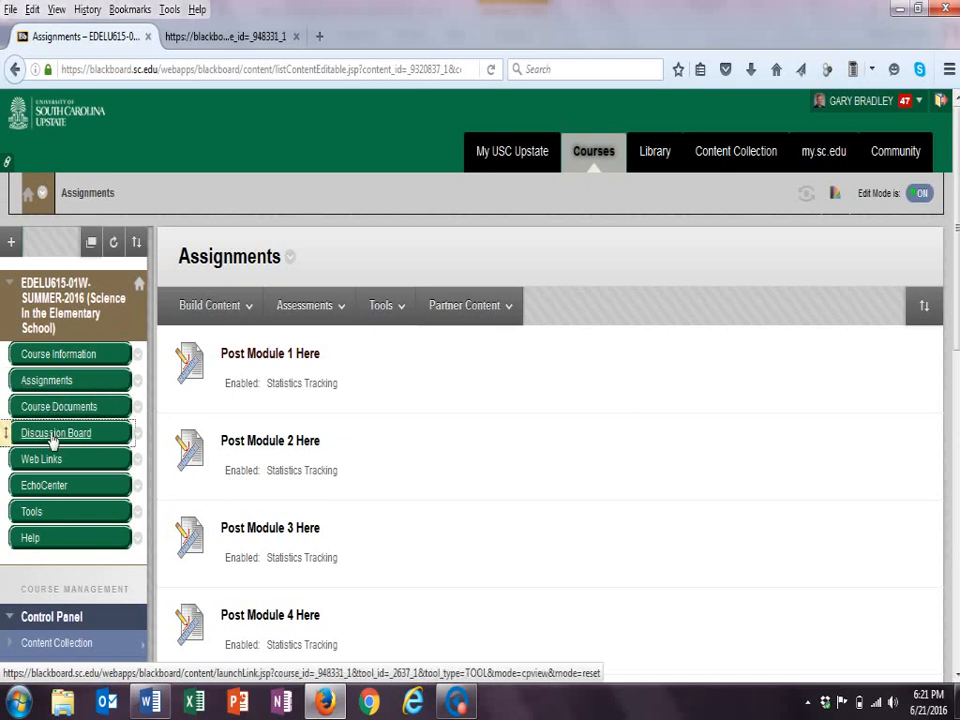
left_click(56, 432)
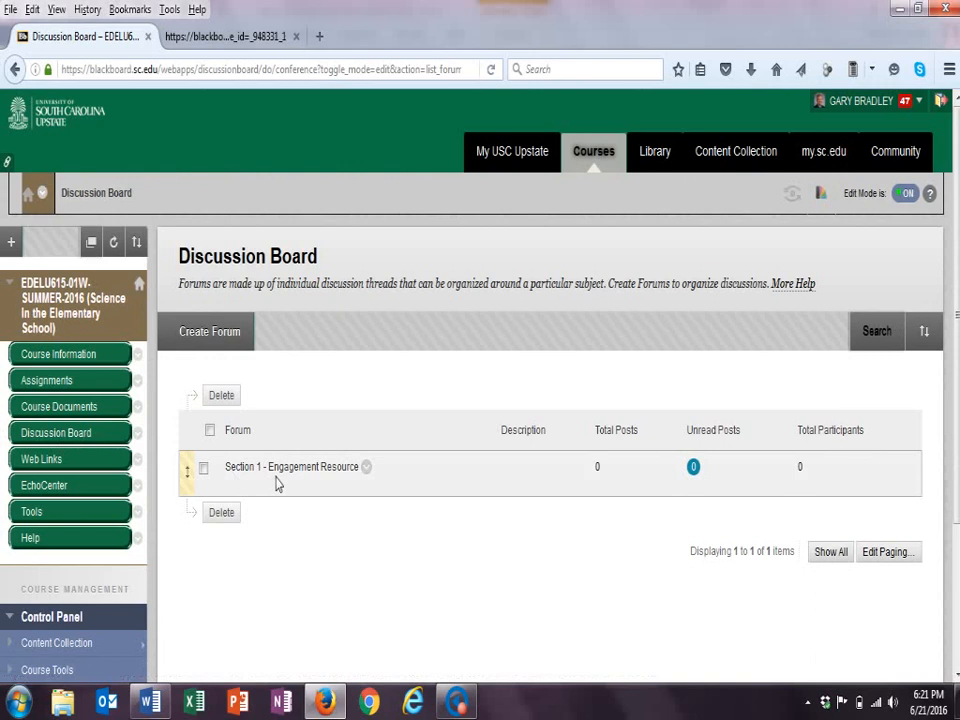
mouse_move(290, 468)
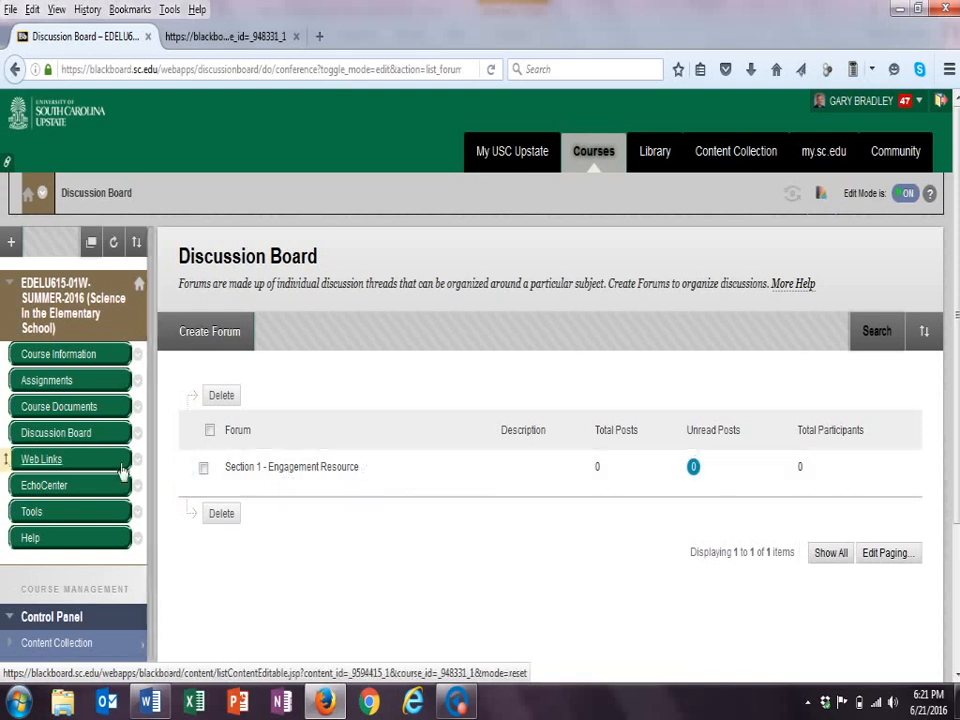
mouse_move(290, 468)
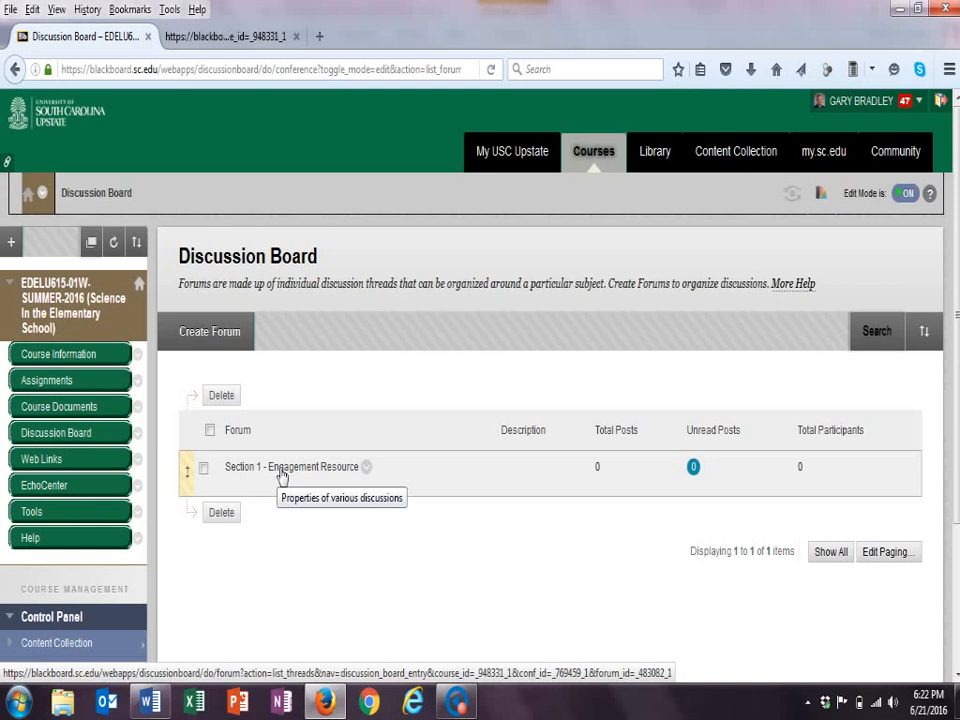
mouse_move(42, 458)
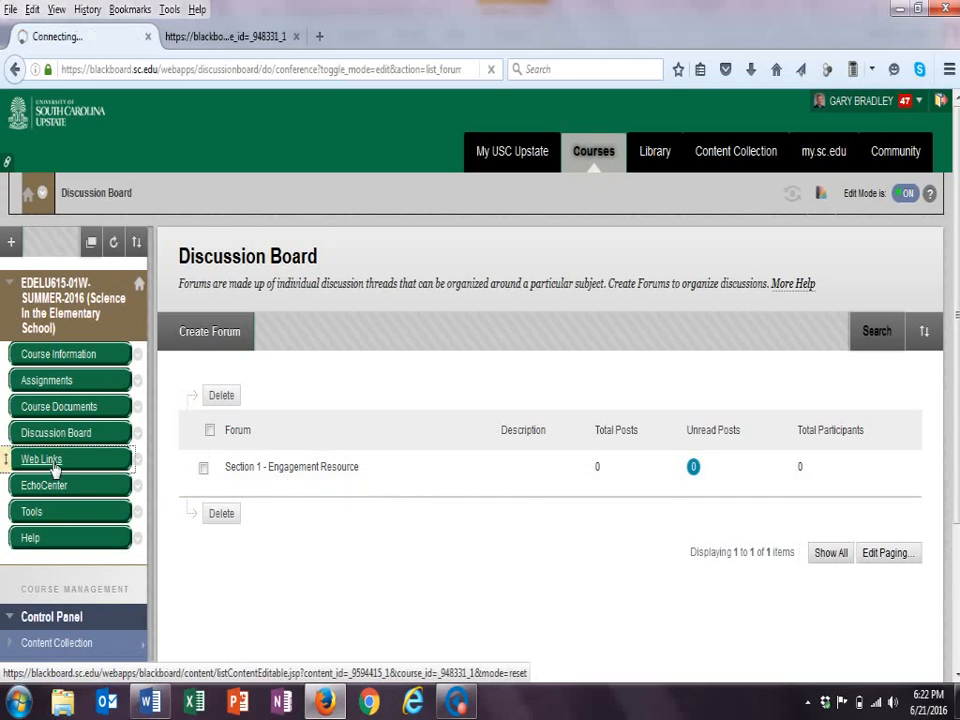
- Visit the course's Web Links page and then its Tools page
left_click(42, 458)
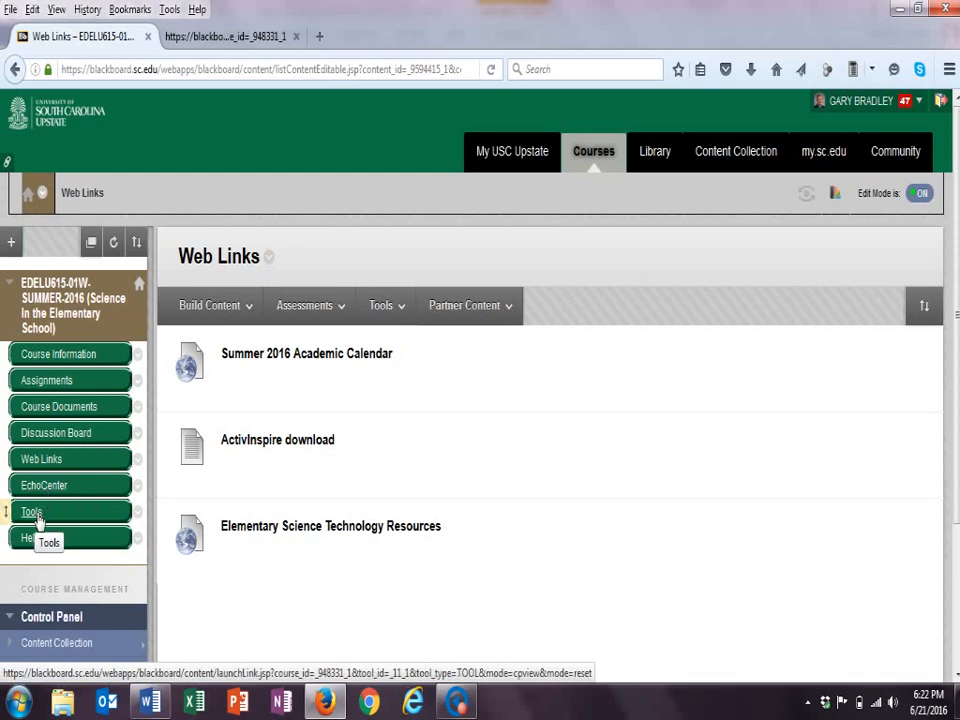
left_click(32, 512)
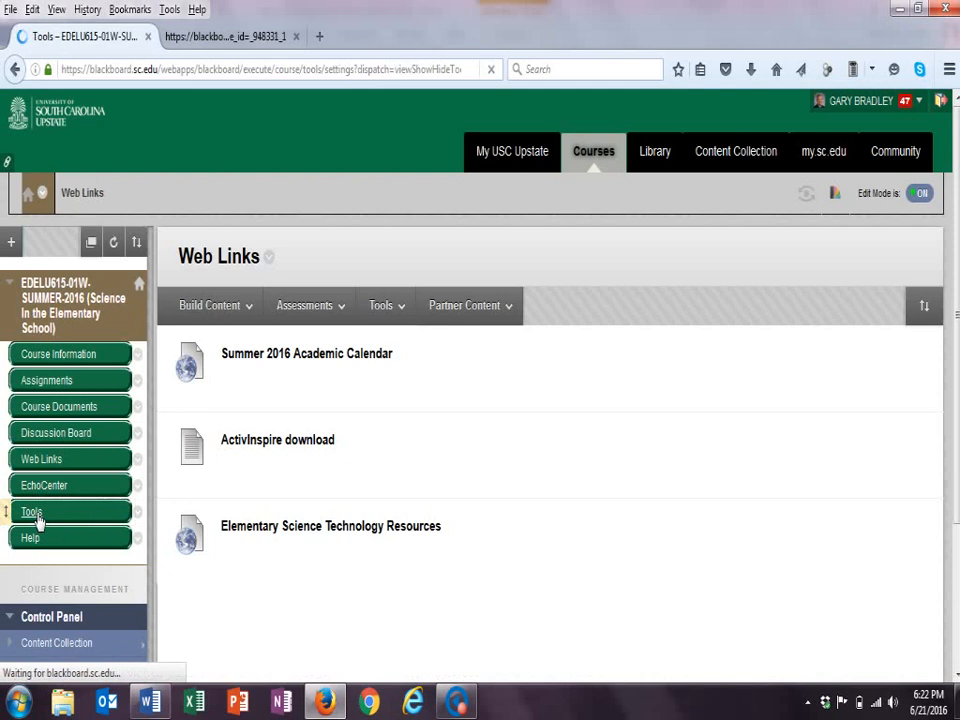
left_click(32, 512)
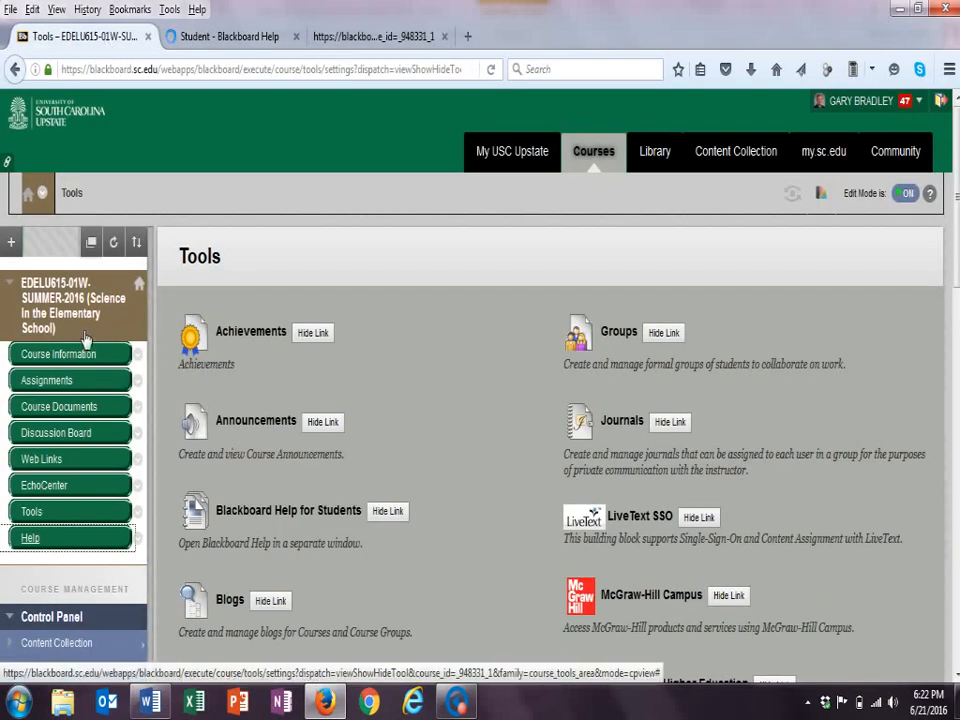
- Go to Course Information and launch the course syllabus PDF in Acrobat Reader
left_click(56, 354)
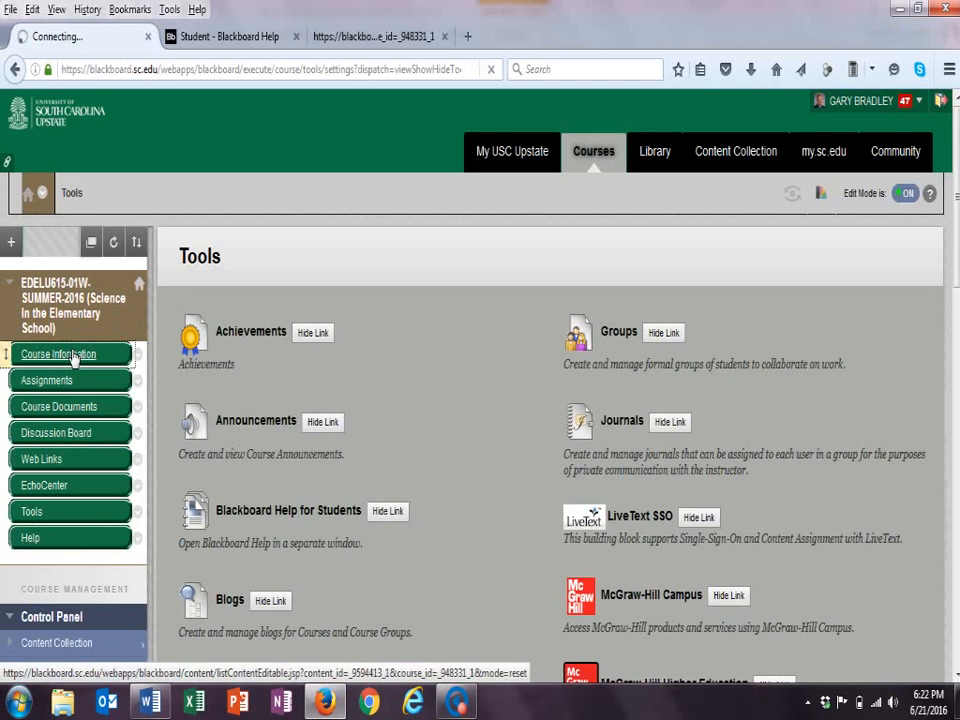
left_click(58, 354)
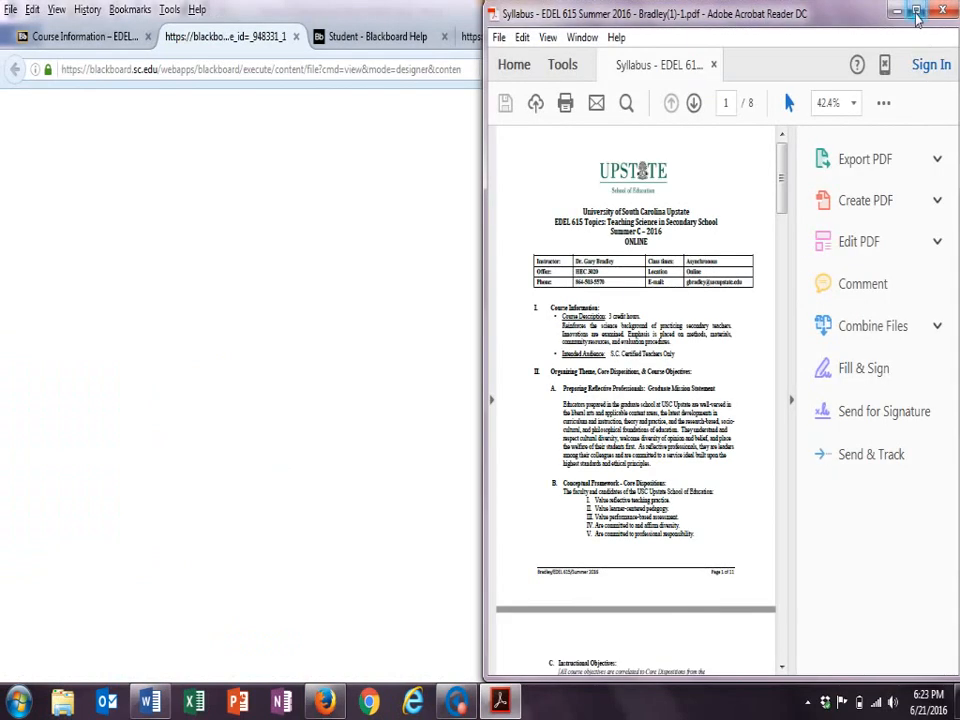
- Maximize the syllabus in Acrobat and highlight its Course Description line
left_click(918, 12)
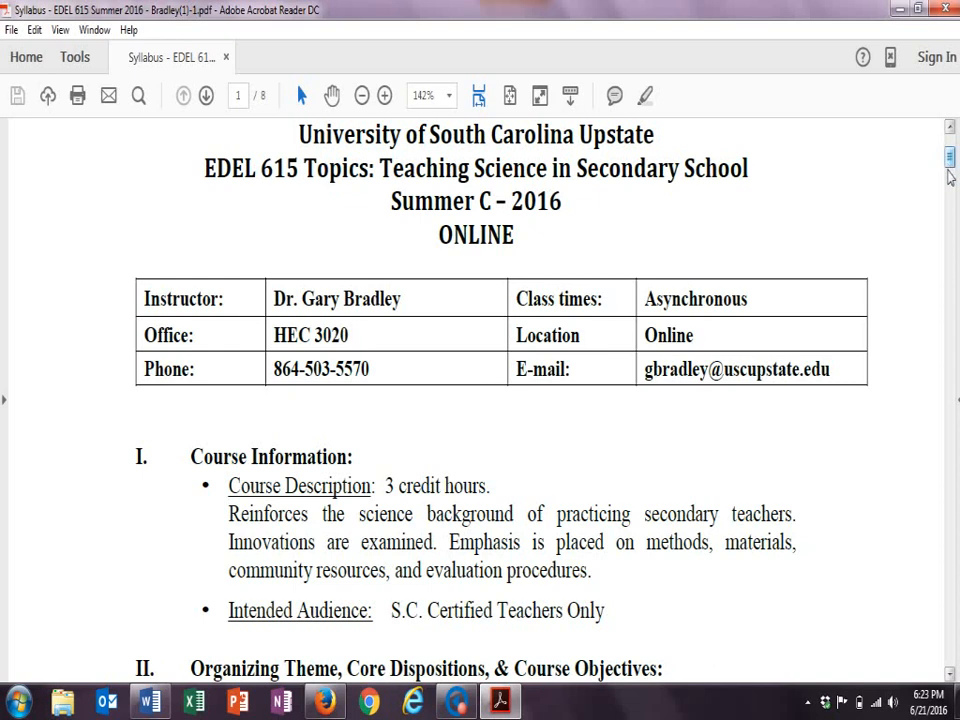
double_click(418, 486)
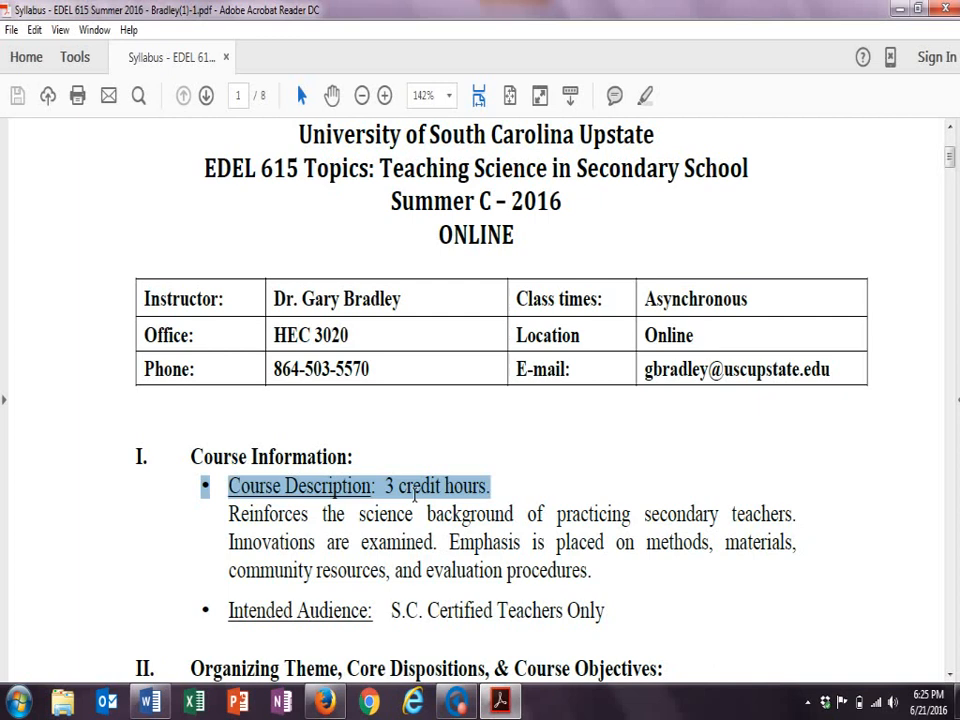
mouse_move(884, 540)
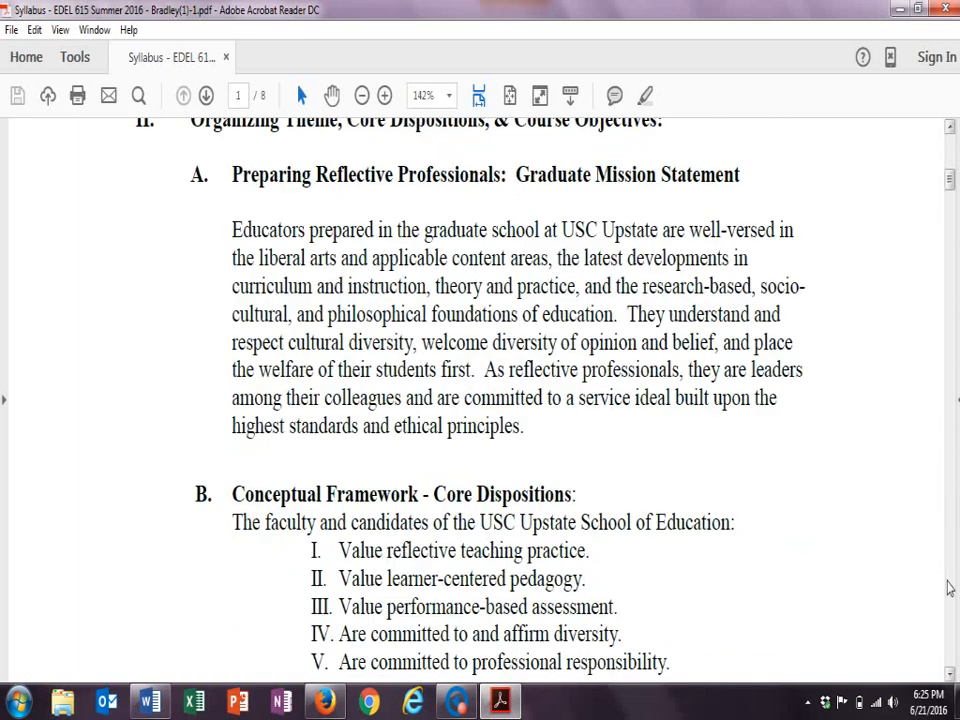
- Read from the mission statement onward with the syllabus zoomed out to 125%
scroll("down", 3)
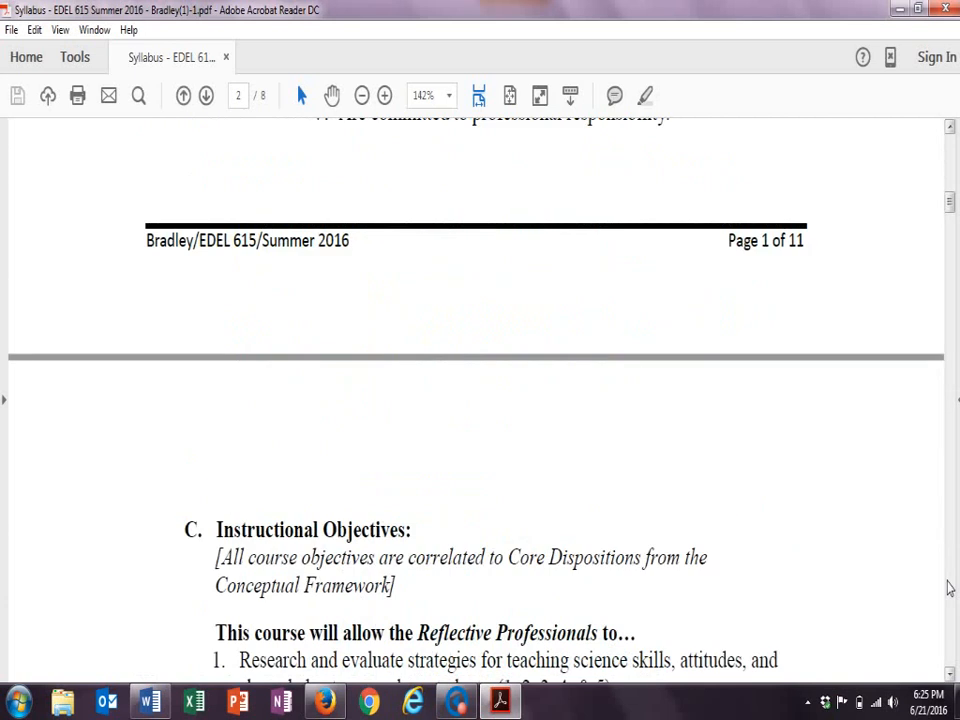
scroll("down", 3)
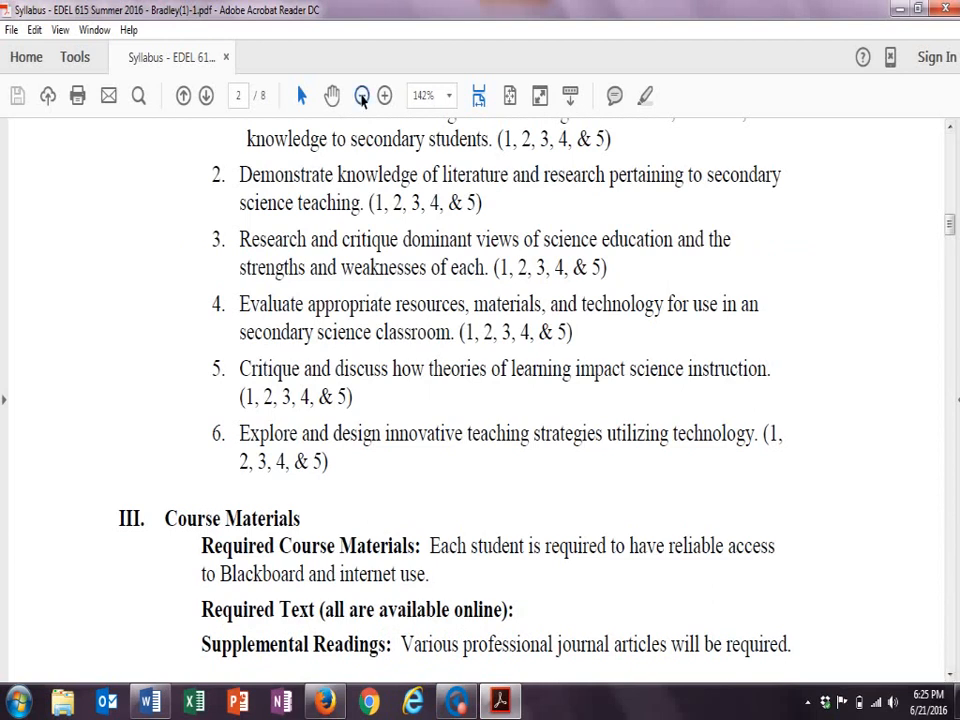
left_click(362, 96)
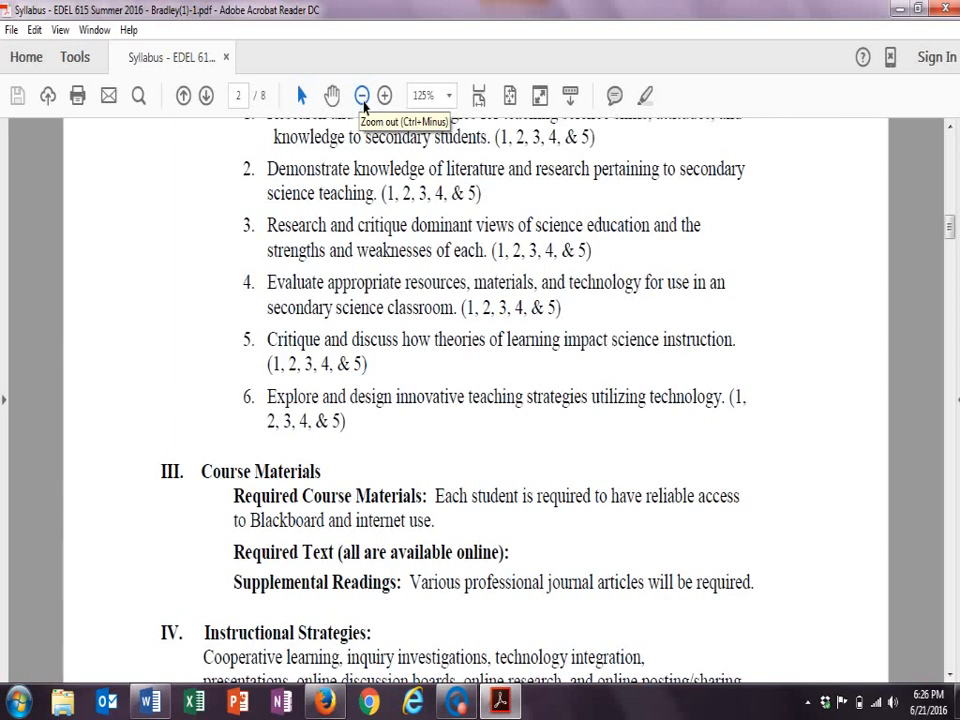
mouse_move(808, 464)
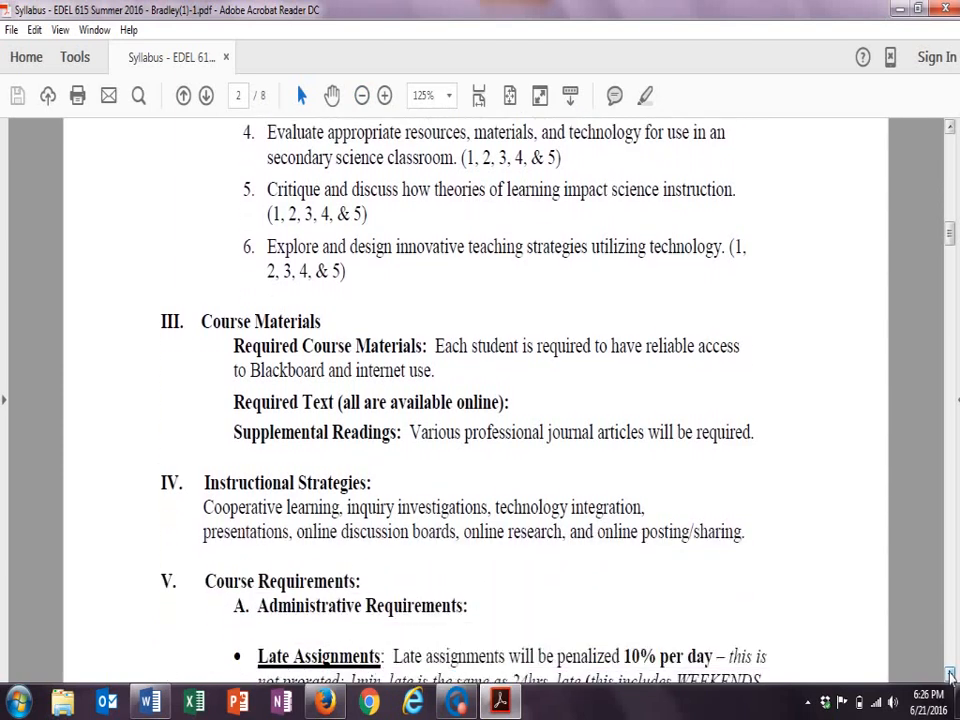
scroll("down", 3)
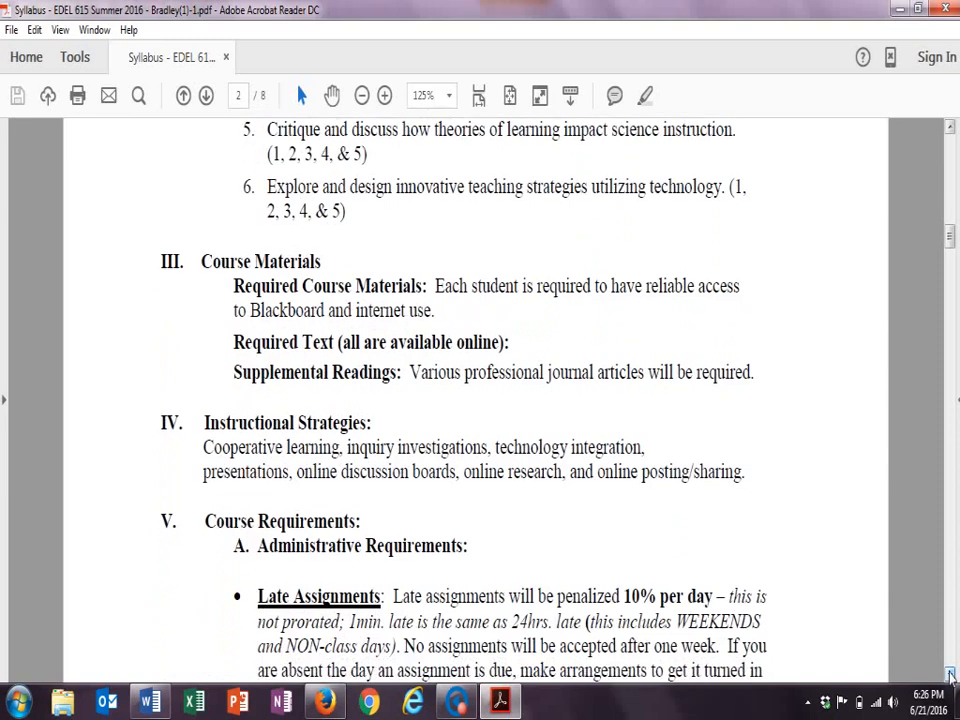
scroll("down", 3)
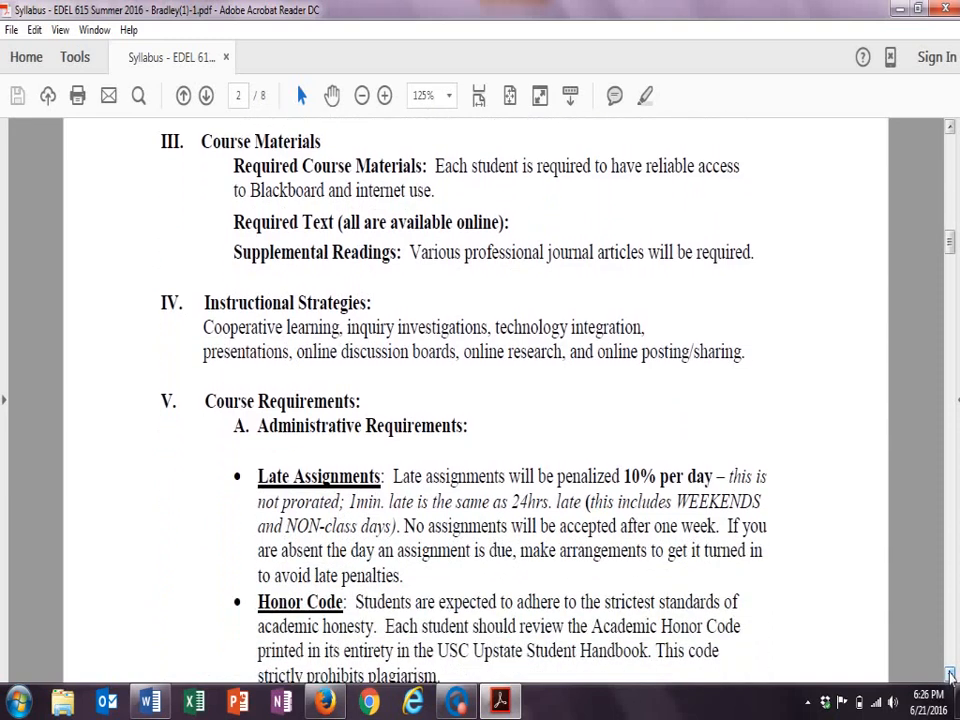
scroll("down", 3)
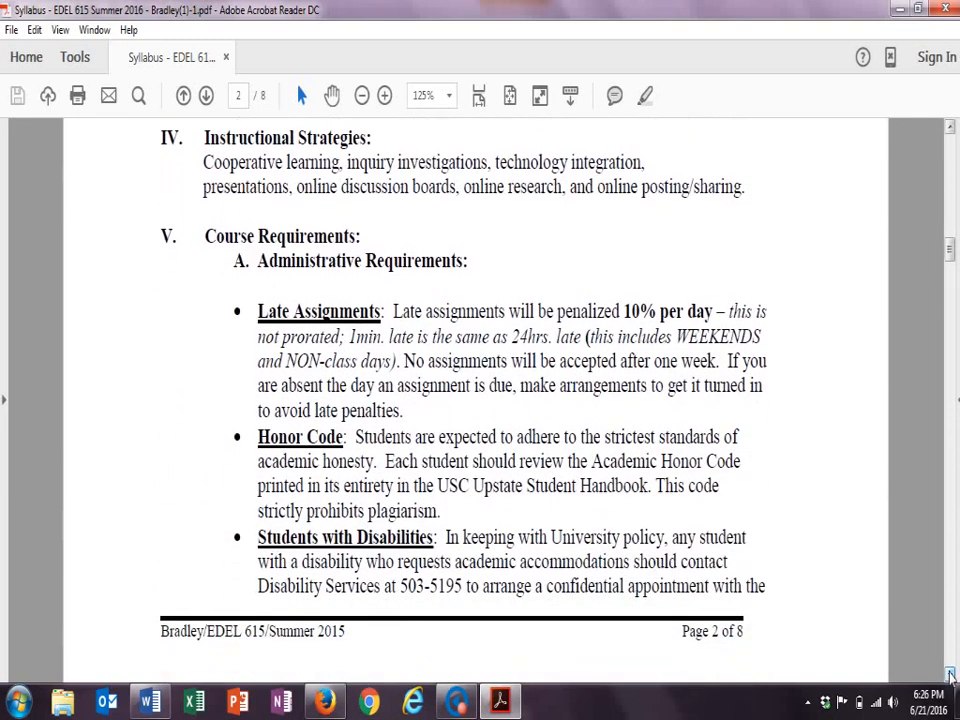
scroll("down", 3)
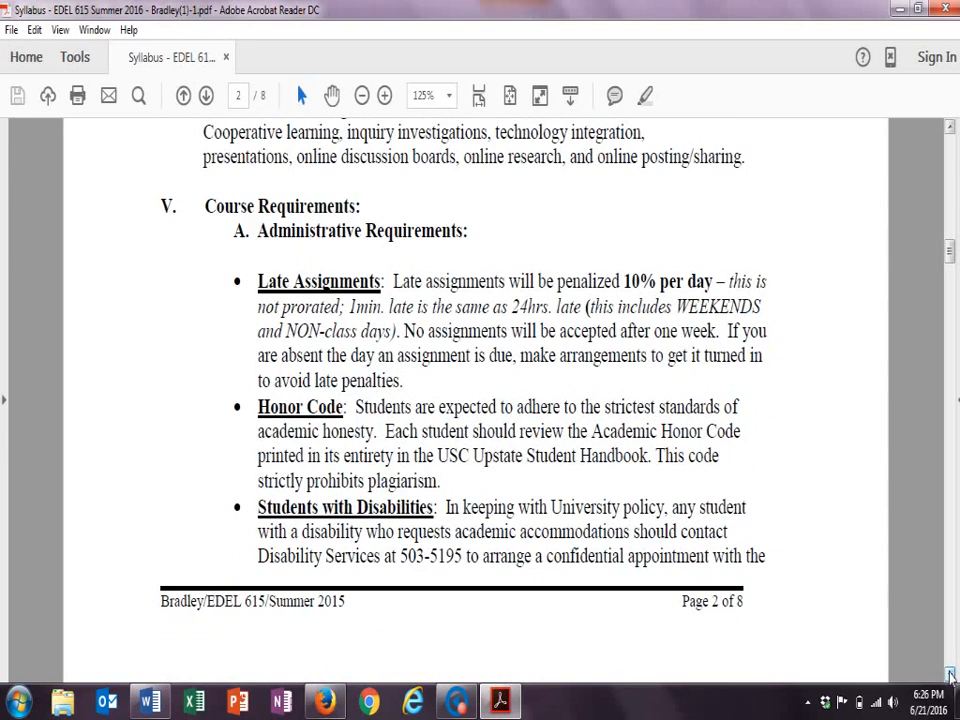
- Continue through Course Requirements to page 3's Required Activities and point allocations
scroll("down", 3)
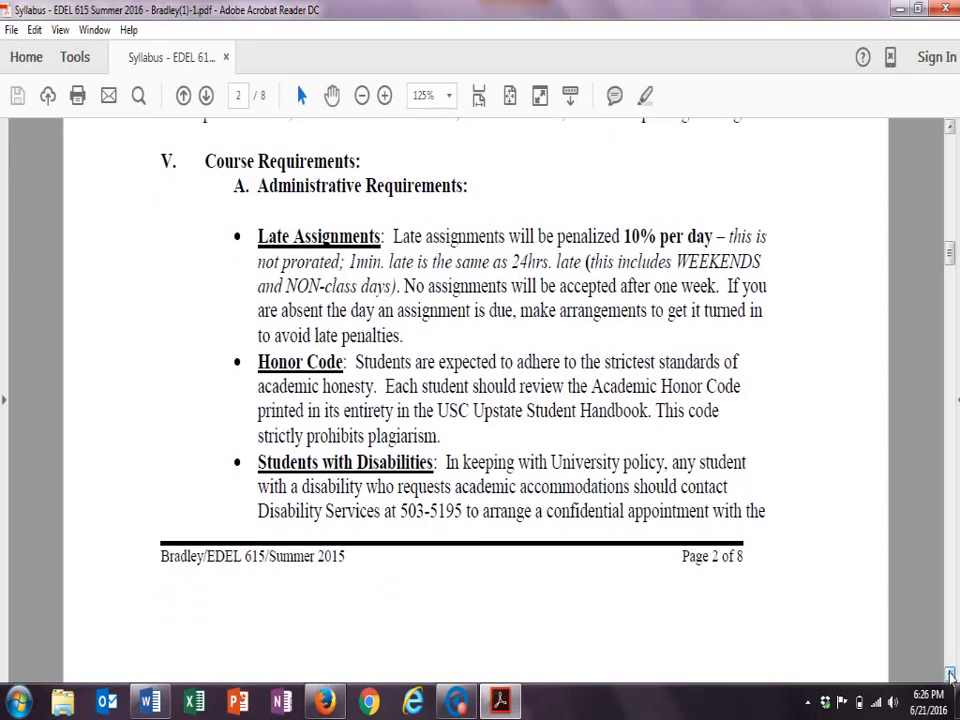
scroll("down", 3)
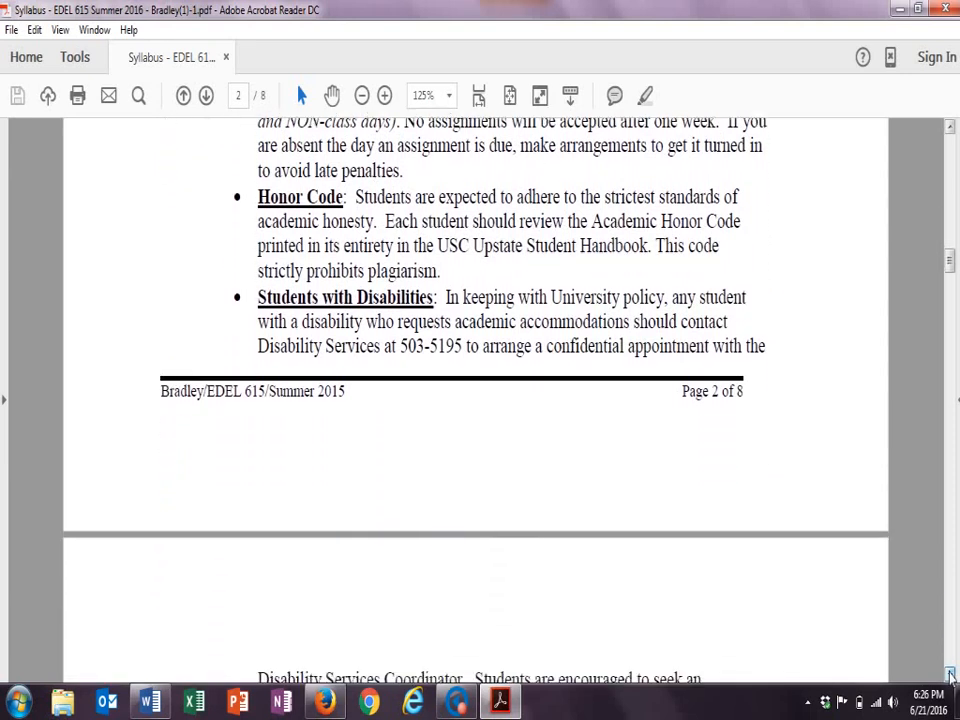
scroll("down", 3)
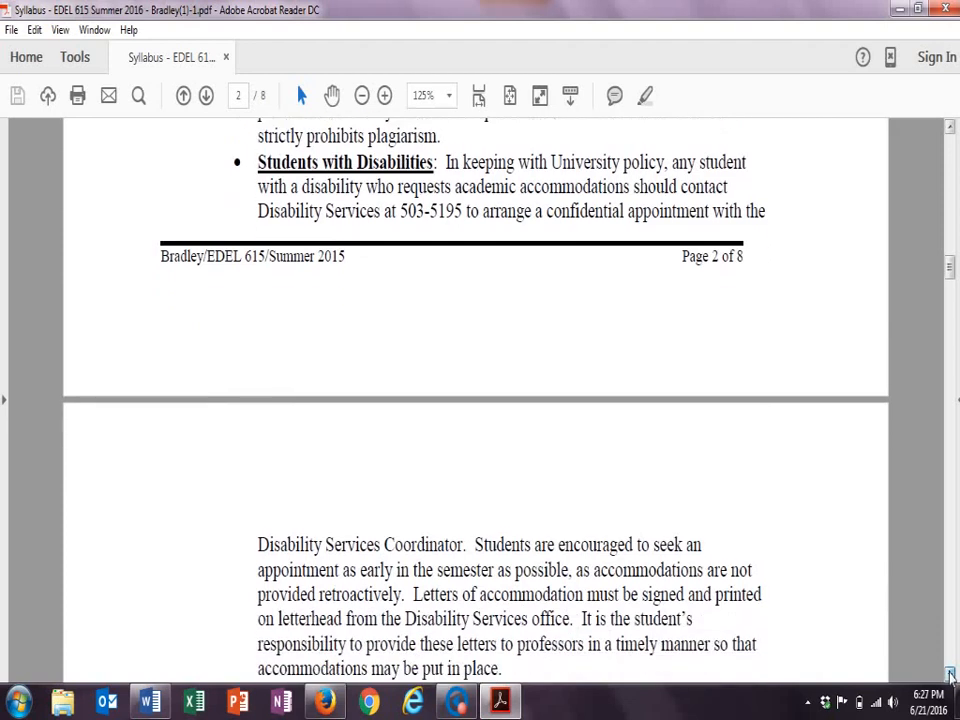
scroll("down", 3)
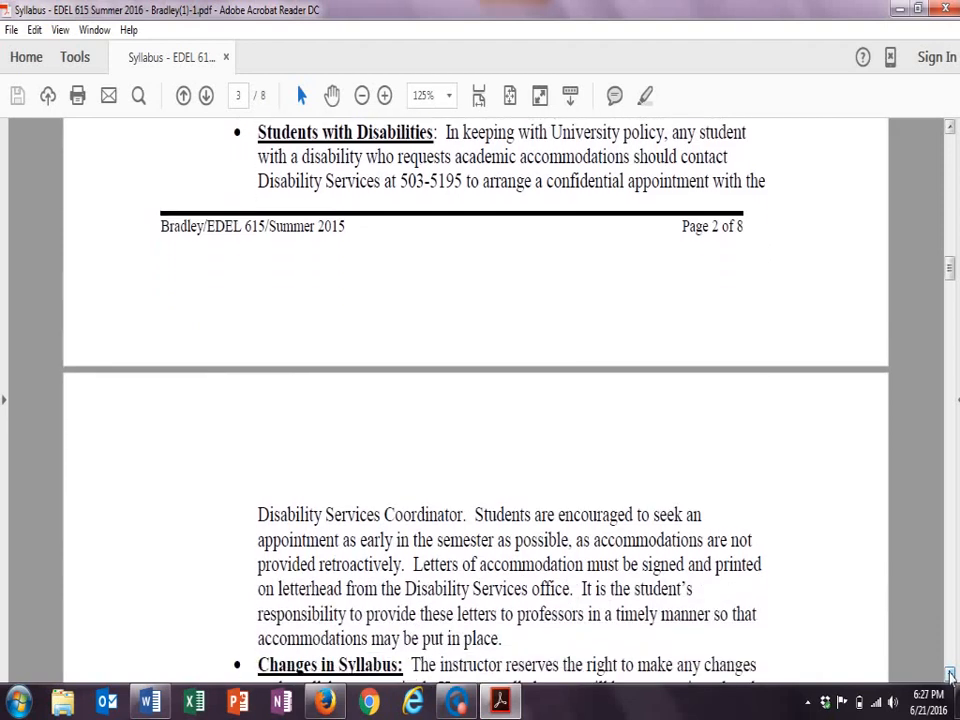
scroll("down", 3)
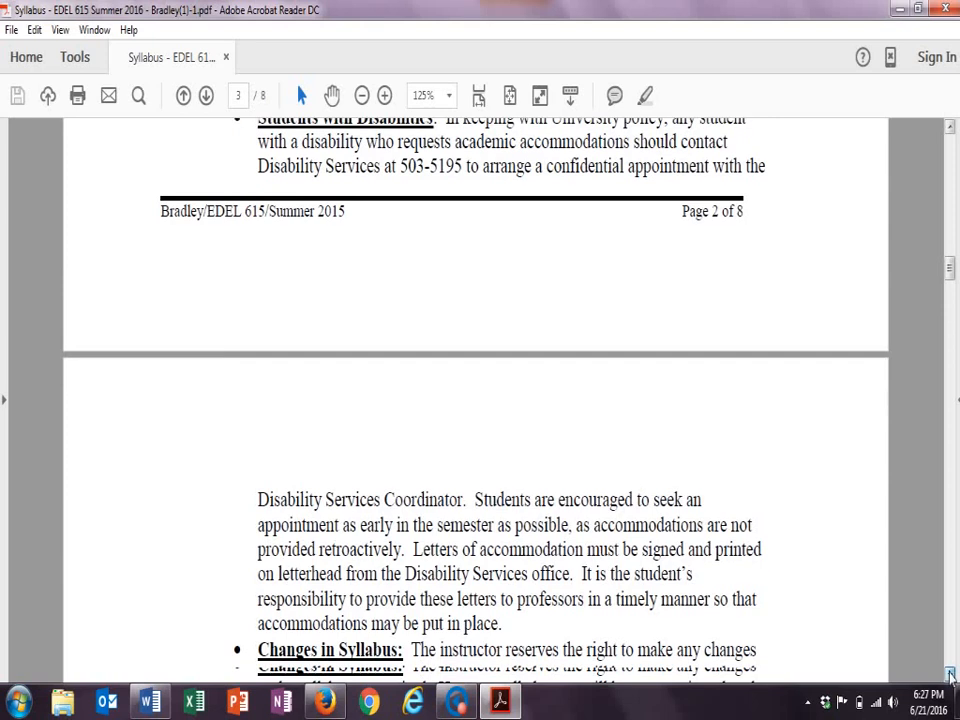
scroll("down", 3)
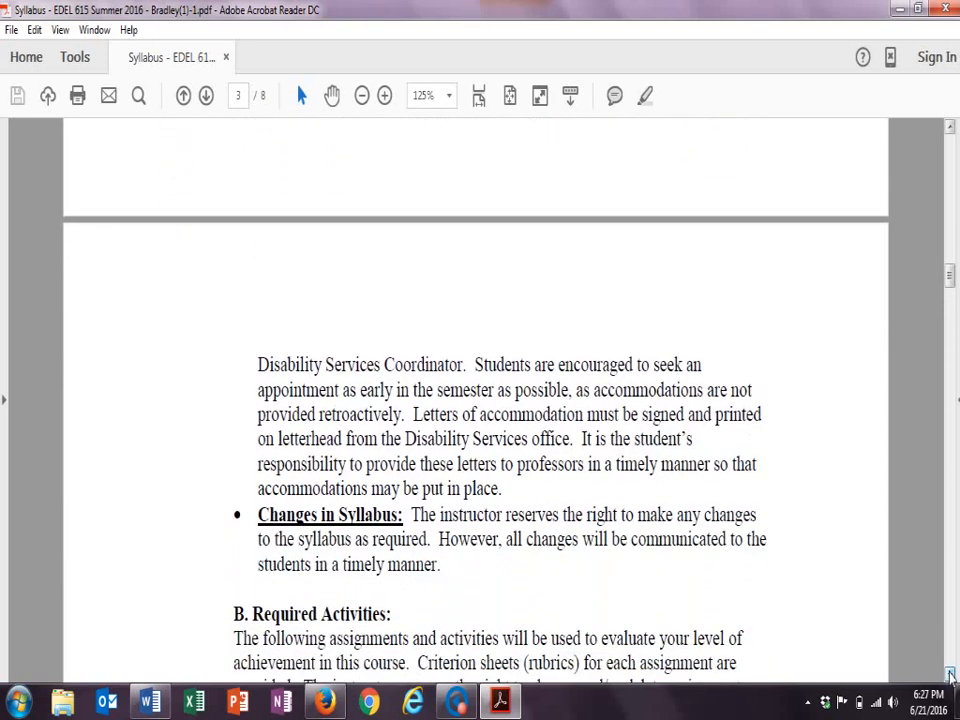
scroll("down", 3)
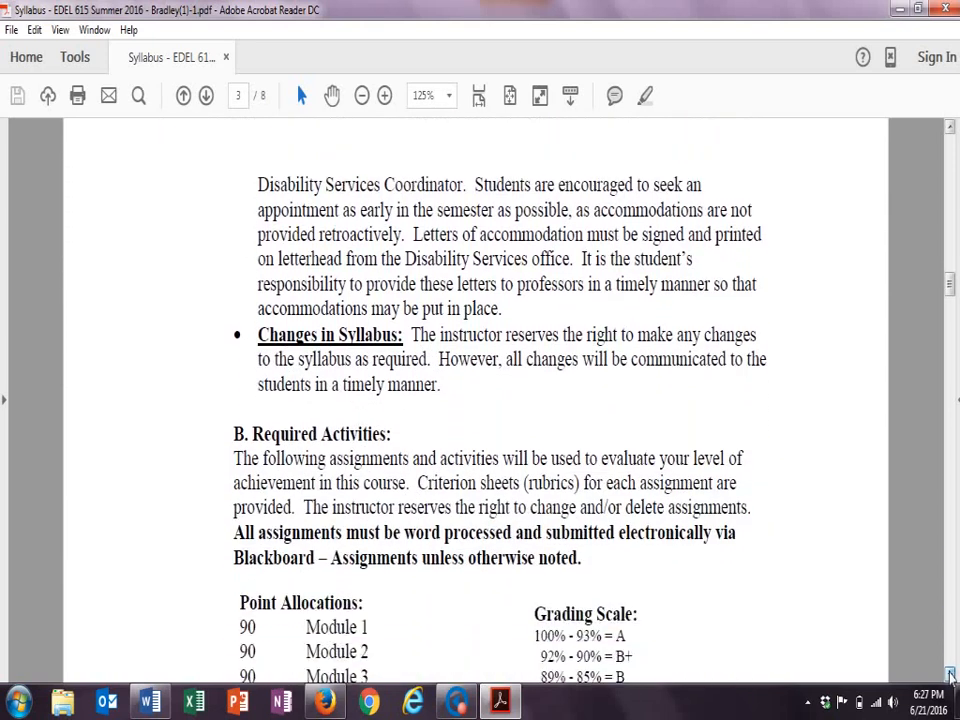
- Scroll past the point allocations and grading scale to the module rubric's Section 3–5 criteria on page 4
scroll("down", 3)
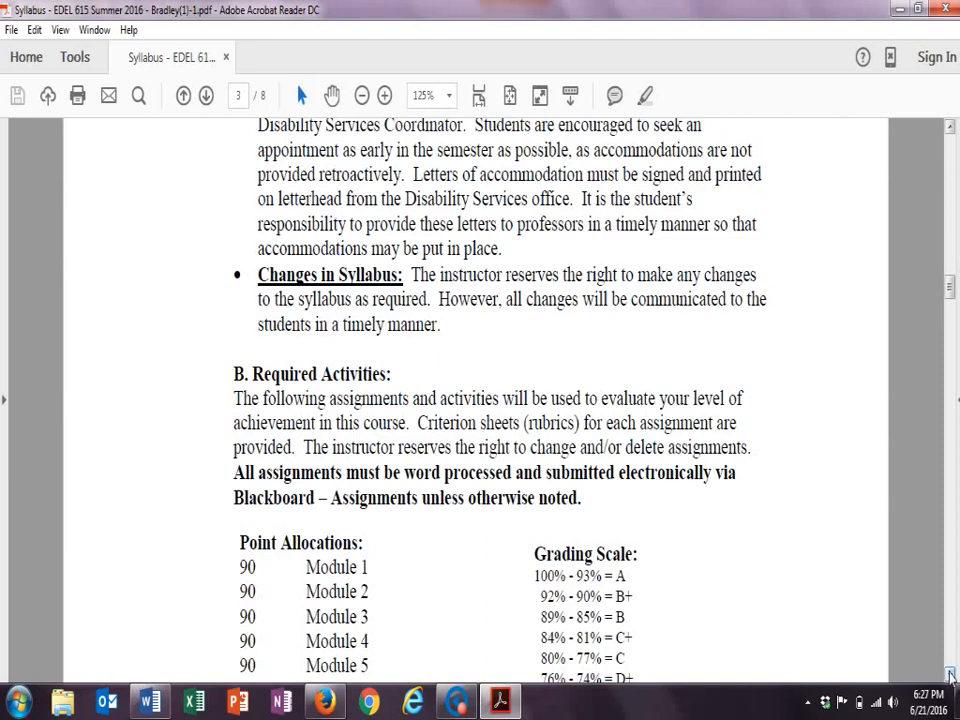
scroll("down", 3)
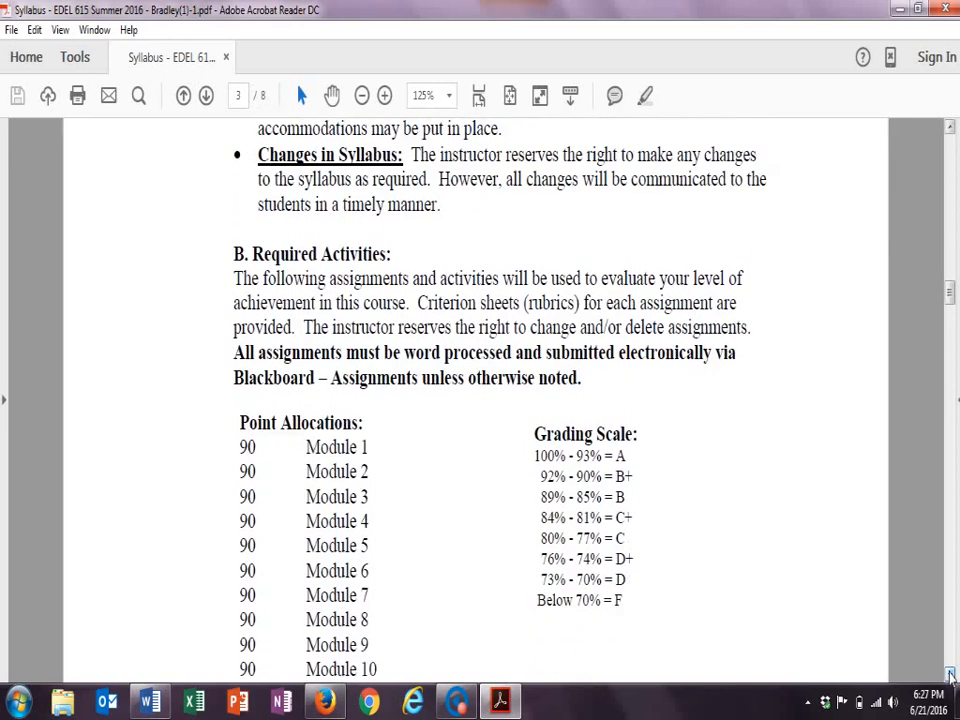
scroll("down", 3)
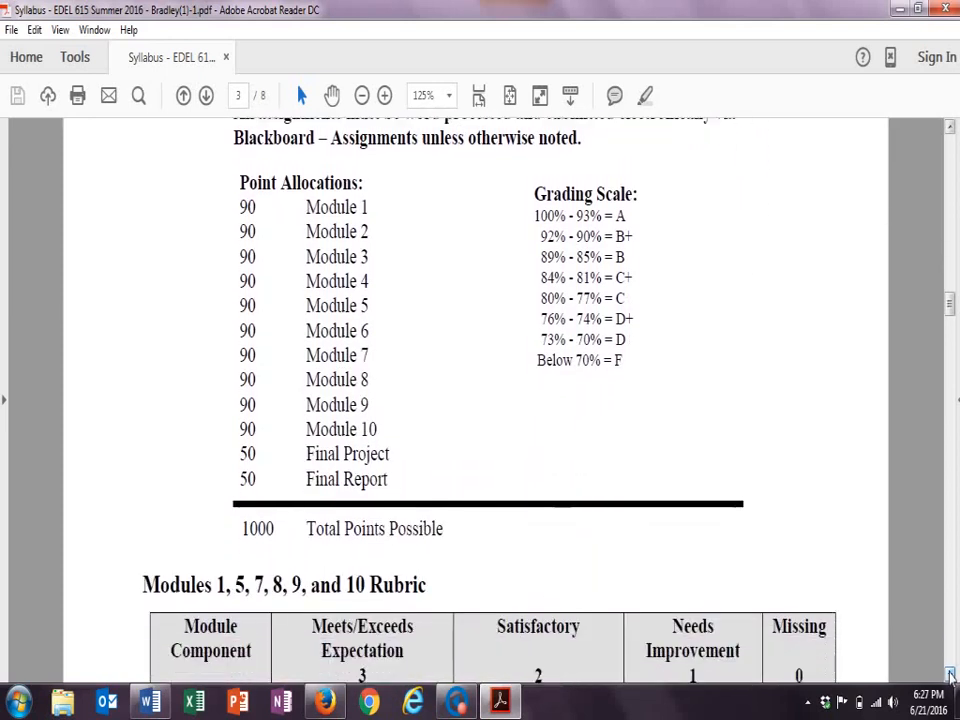
scroll("down", 3)
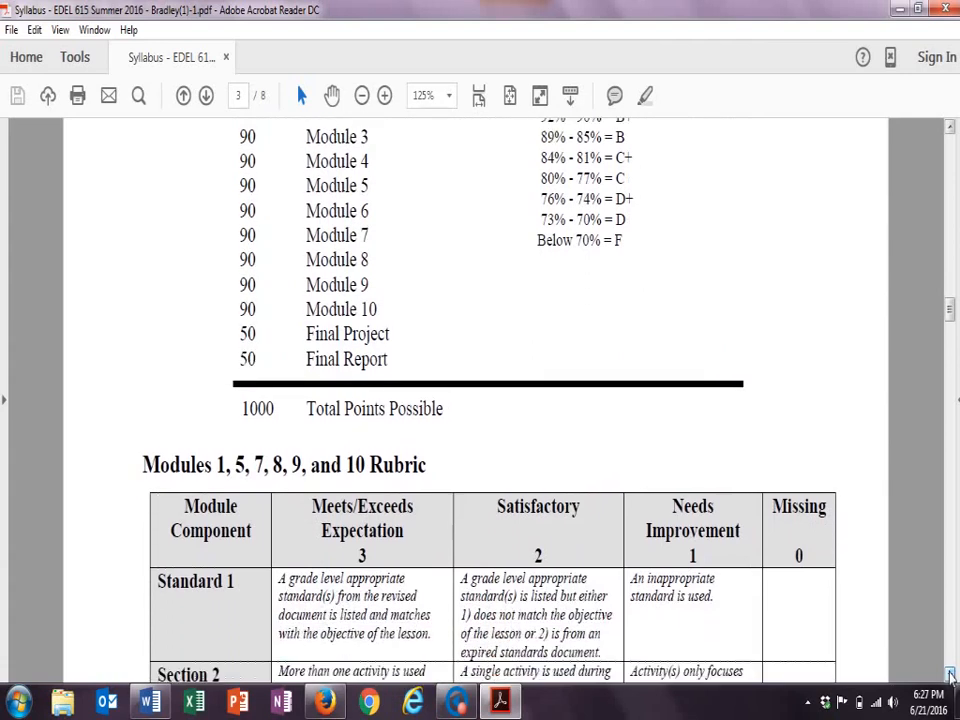
mouse_move(952, 310)
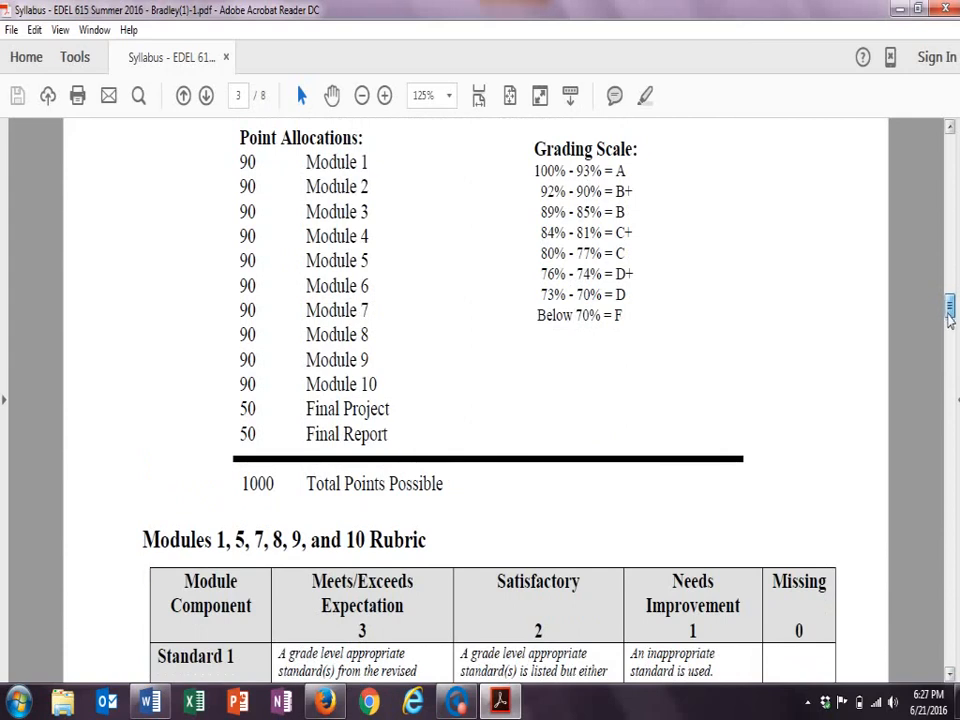
scroll("down", 3)
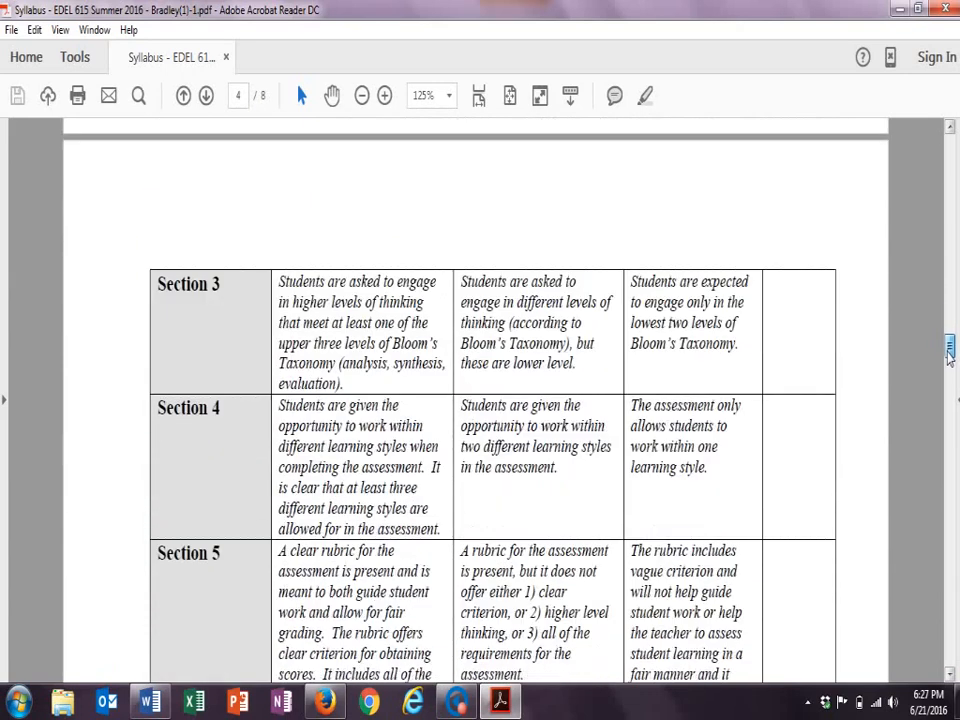
- Scroll through the Contextual Content and Final Project/Report rubrics to the Course Outline on page 6
scroll("down", 3)
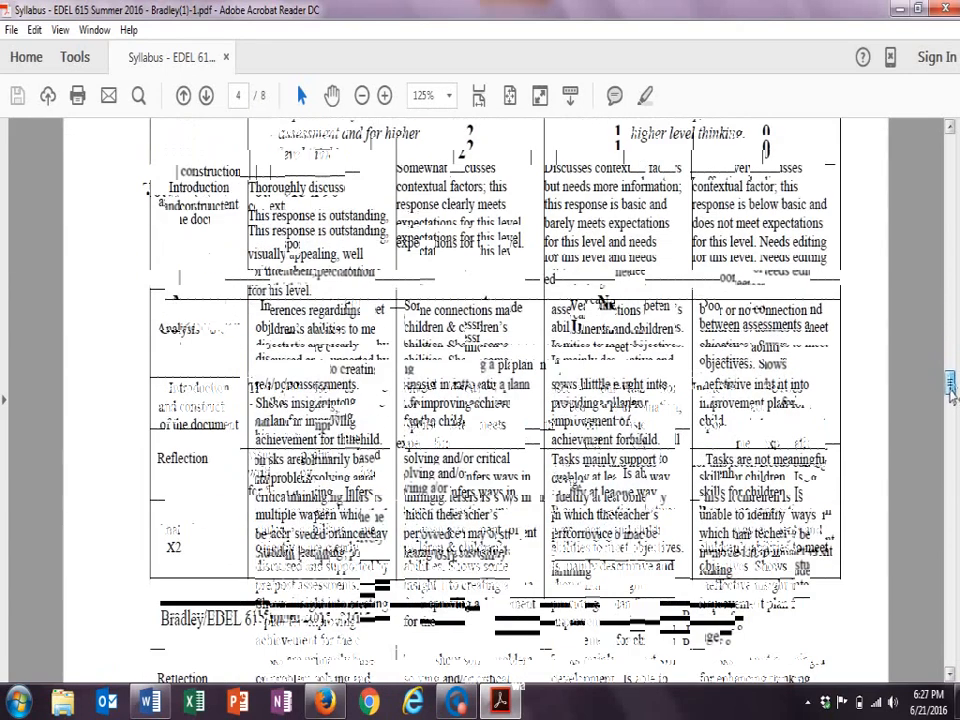
scroll("down", 3)
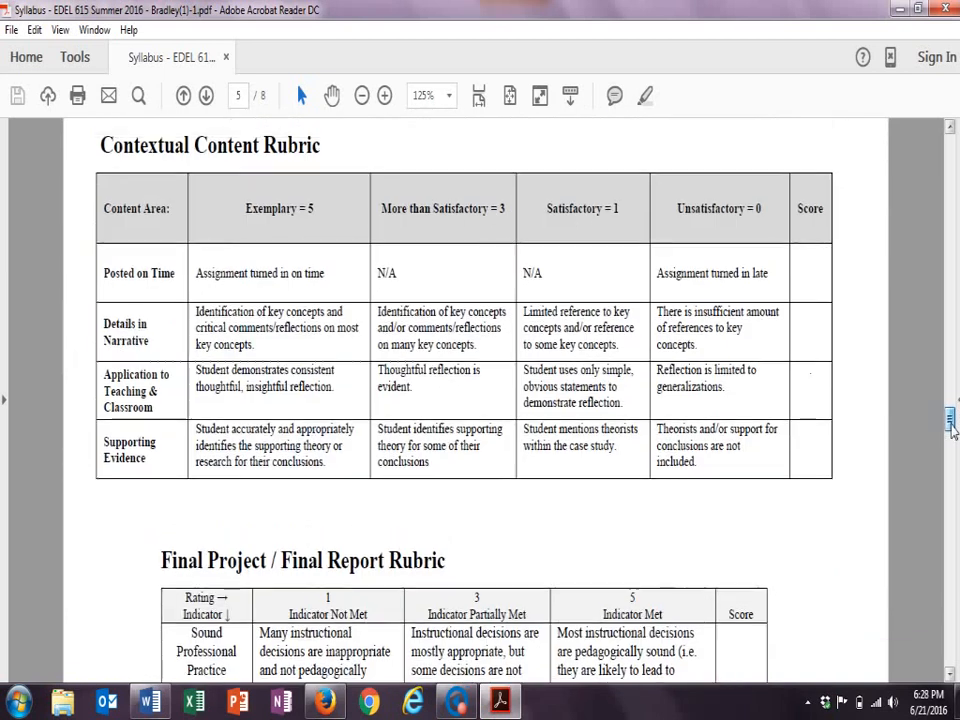
scroll("down", 3)
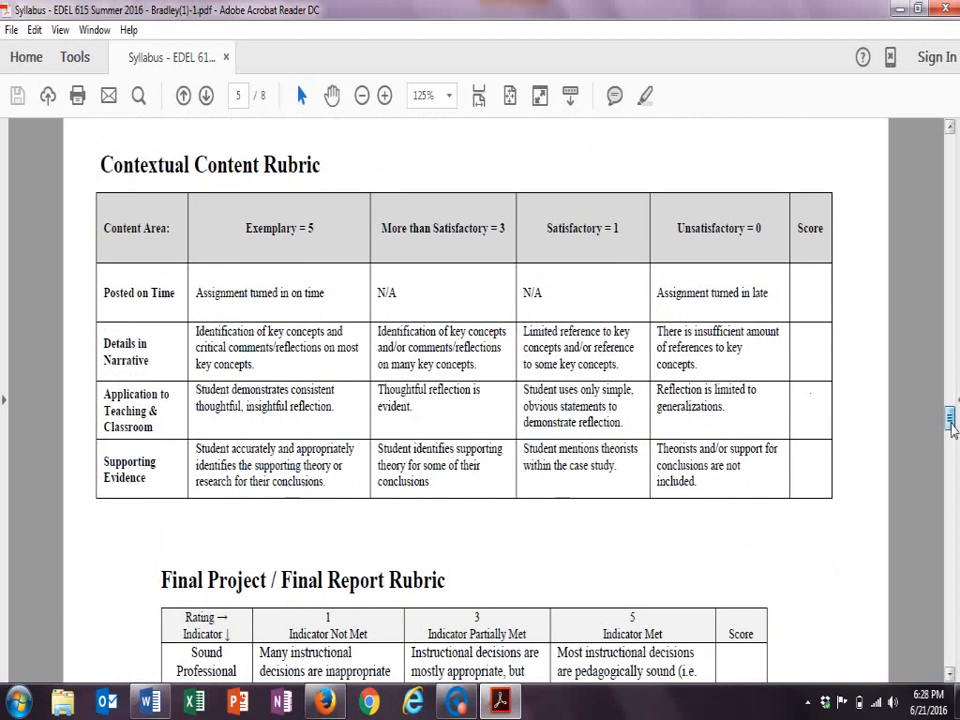
scroll("down", 3)
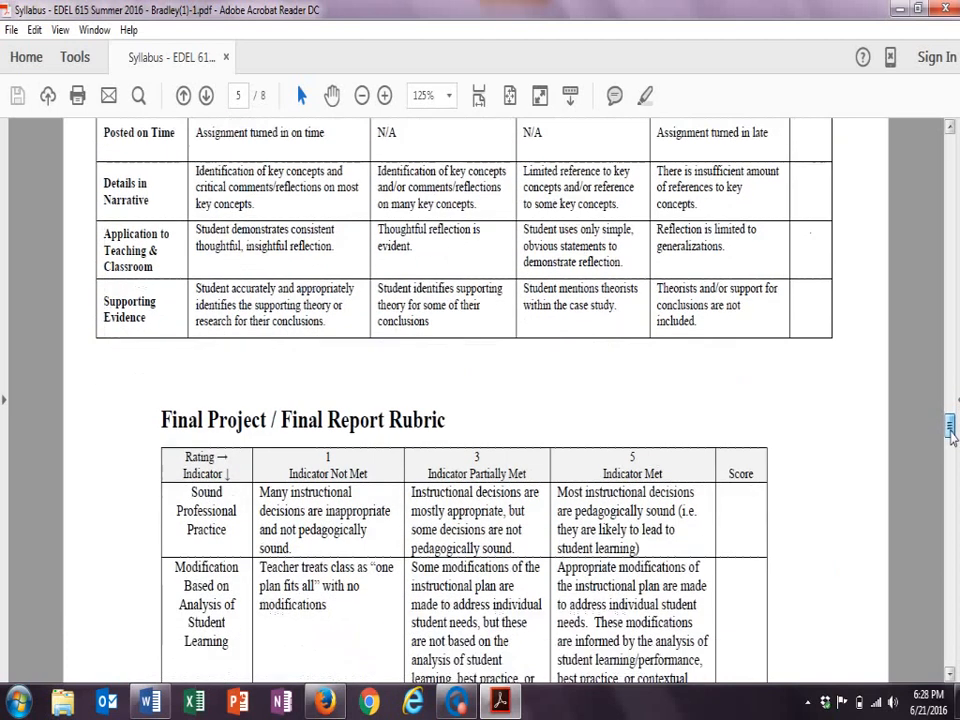
scroll("down", 3)
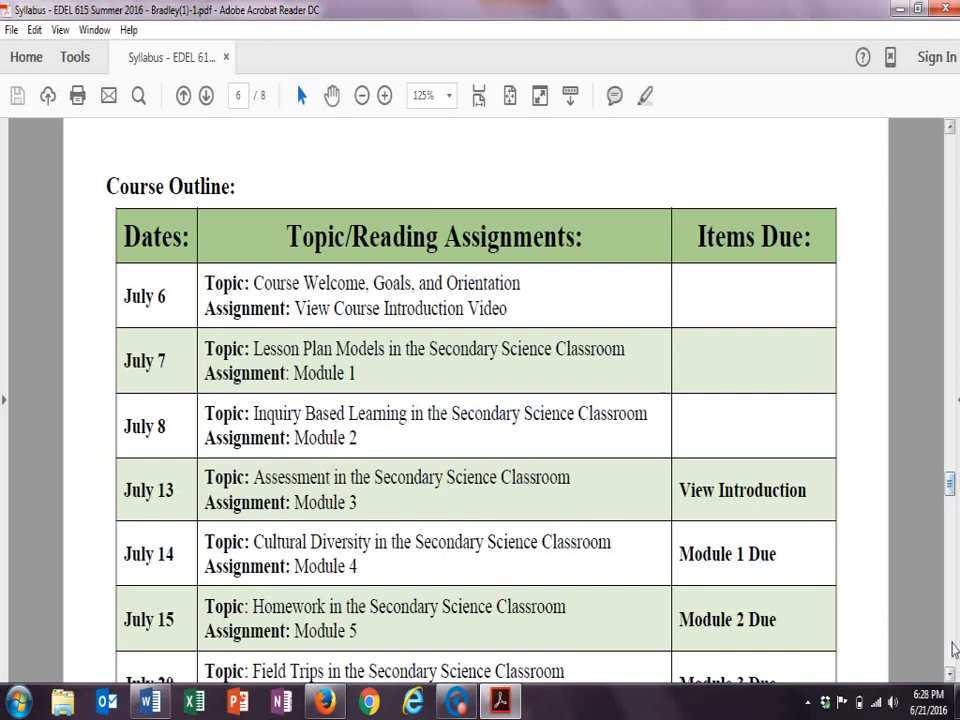
- Scroll the Course Outline schedule from July 6 through the July 28 Lab Safety topic and Module 10
scroll("down", 3)
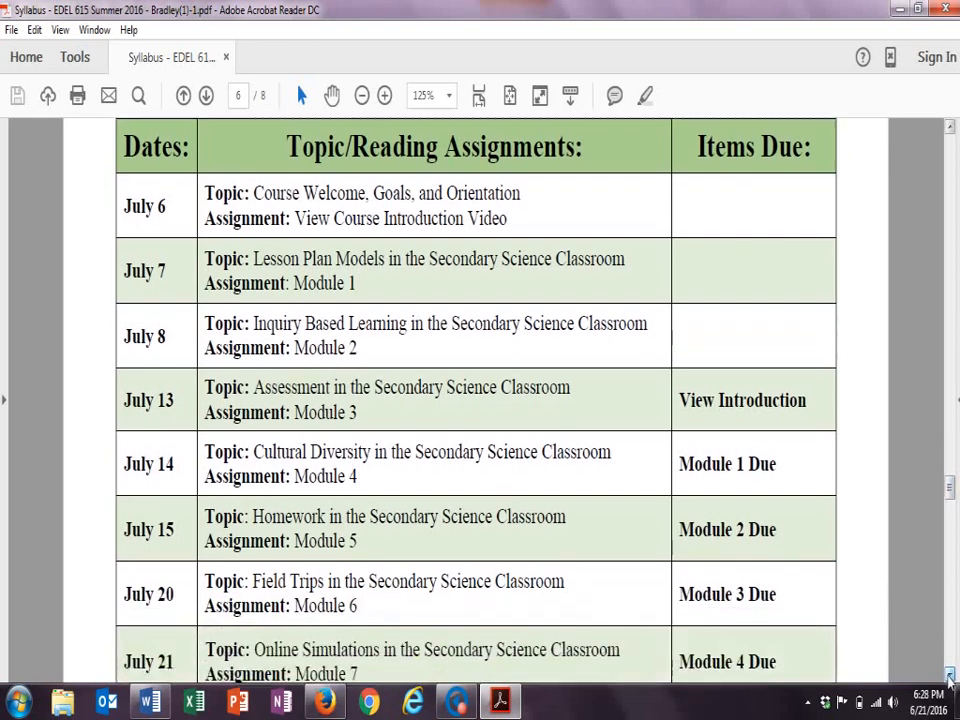
scroll("down", 3)
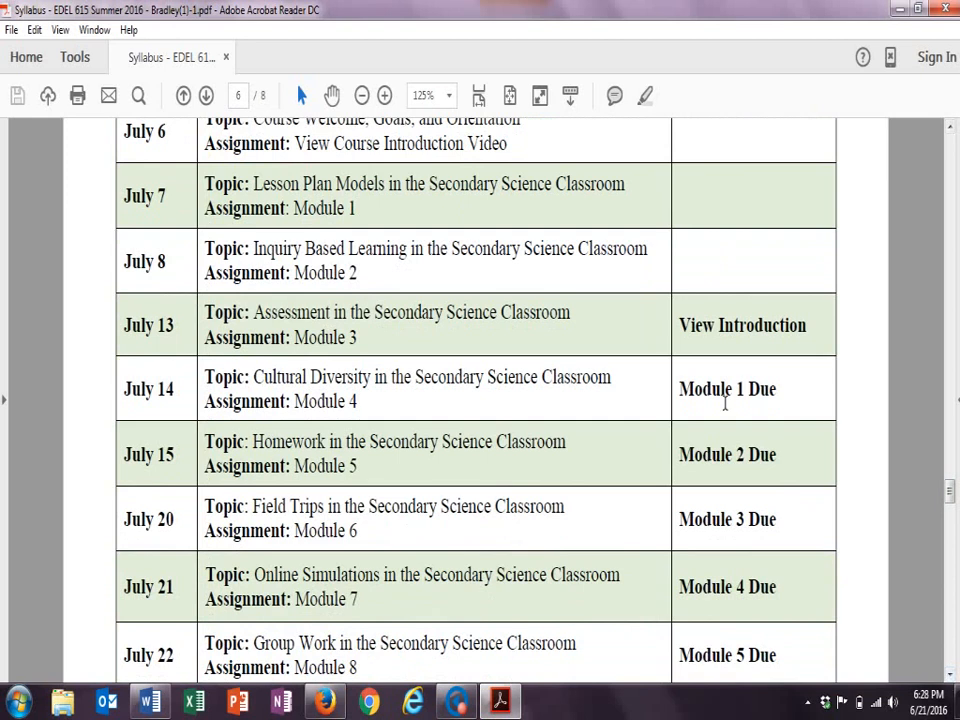
mouse_move(912, 456)
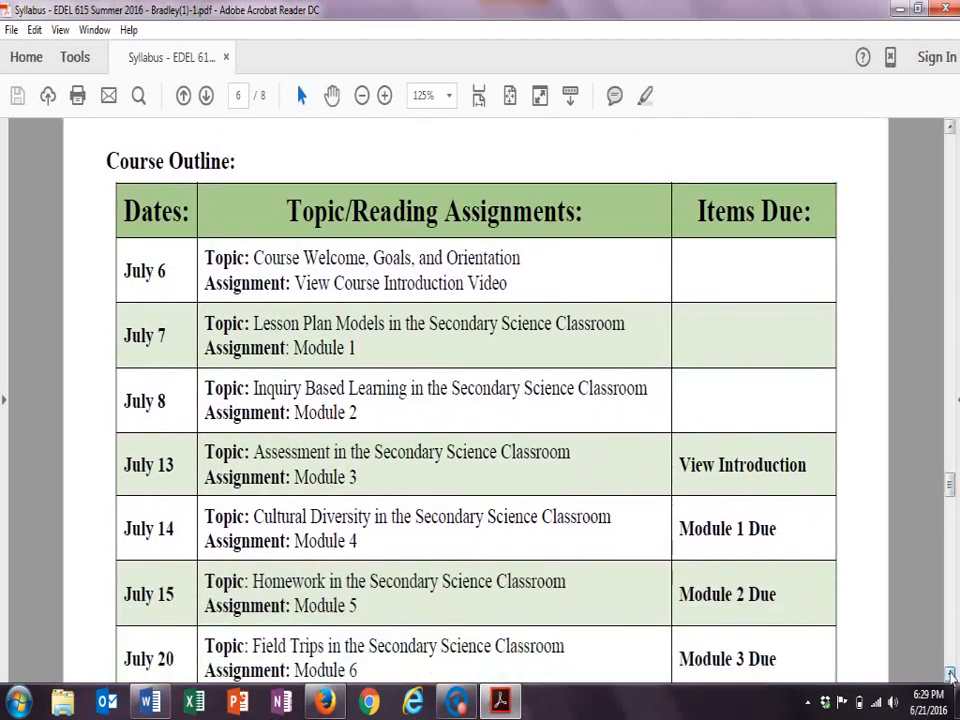
scroll("down", 3)
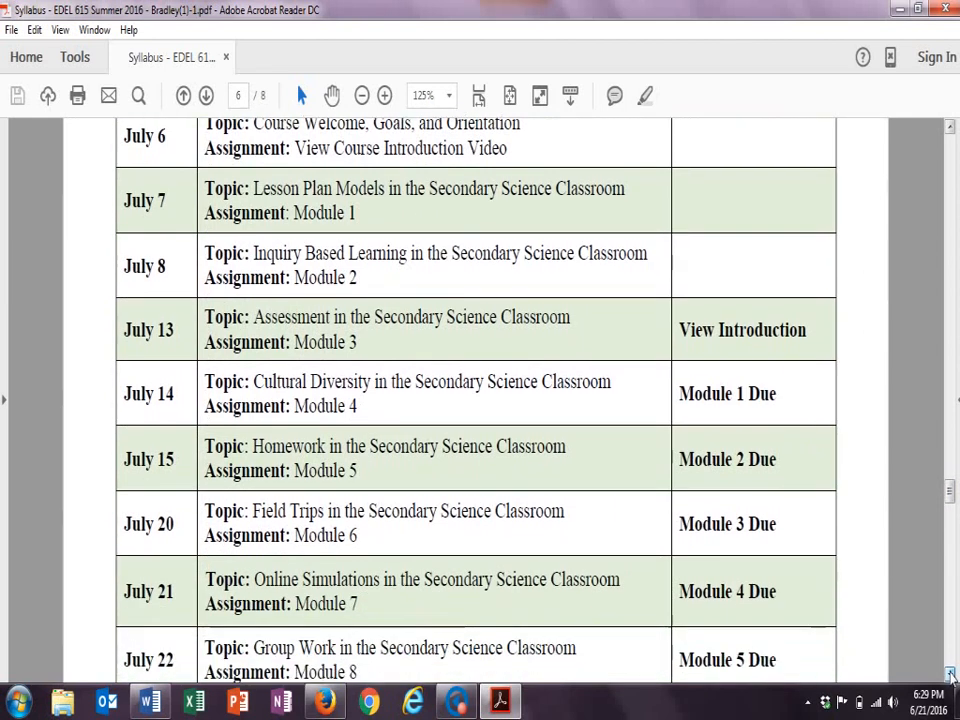
scroll("down", 3)
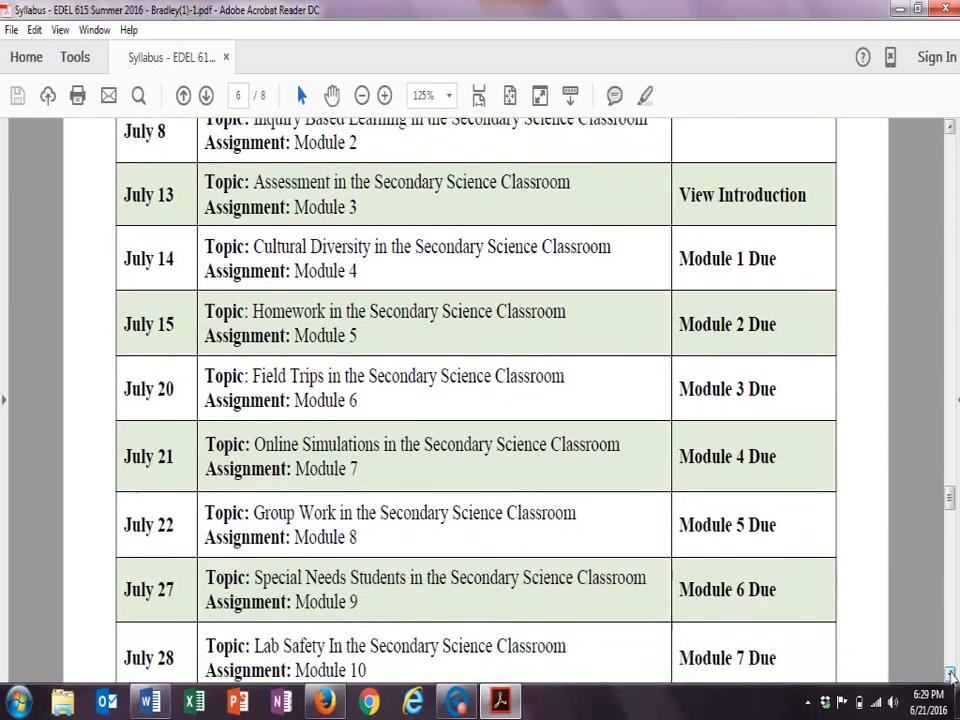
scroll("down", 3)
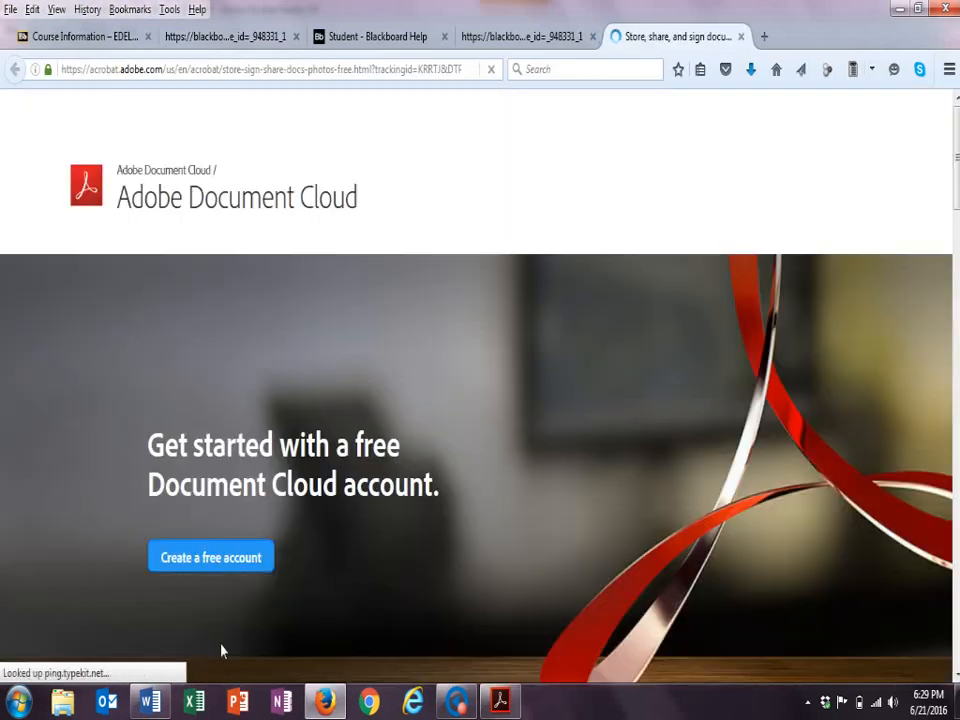
- Switch through Word and the Adobe Document Cloud page to the Blackboard Help Student page in Firefox
left_click(148, 700)
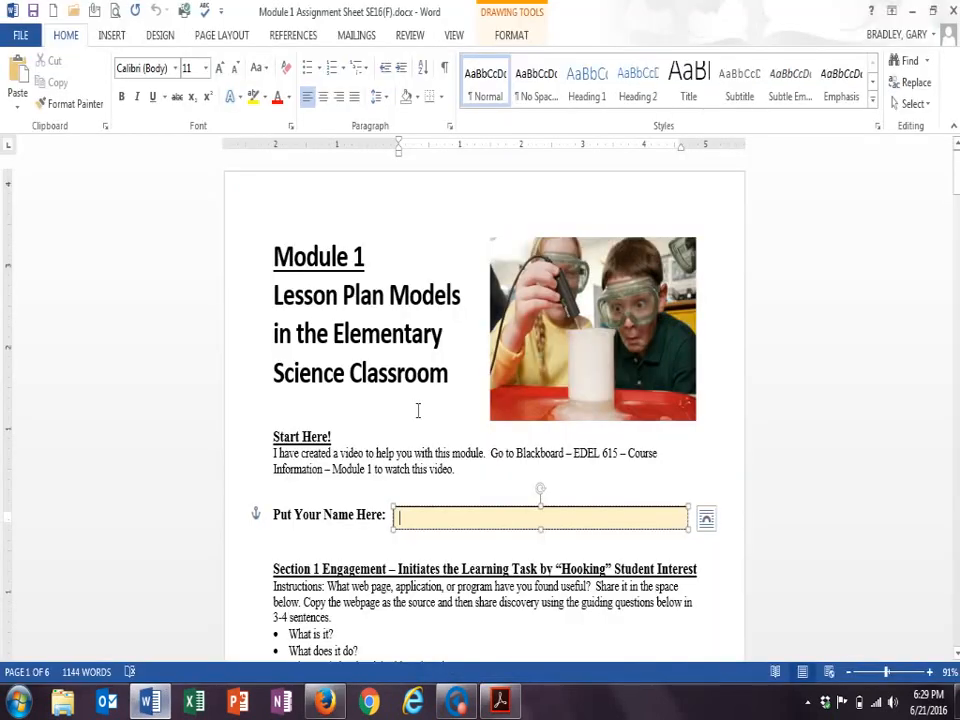
left_click(324, 700)
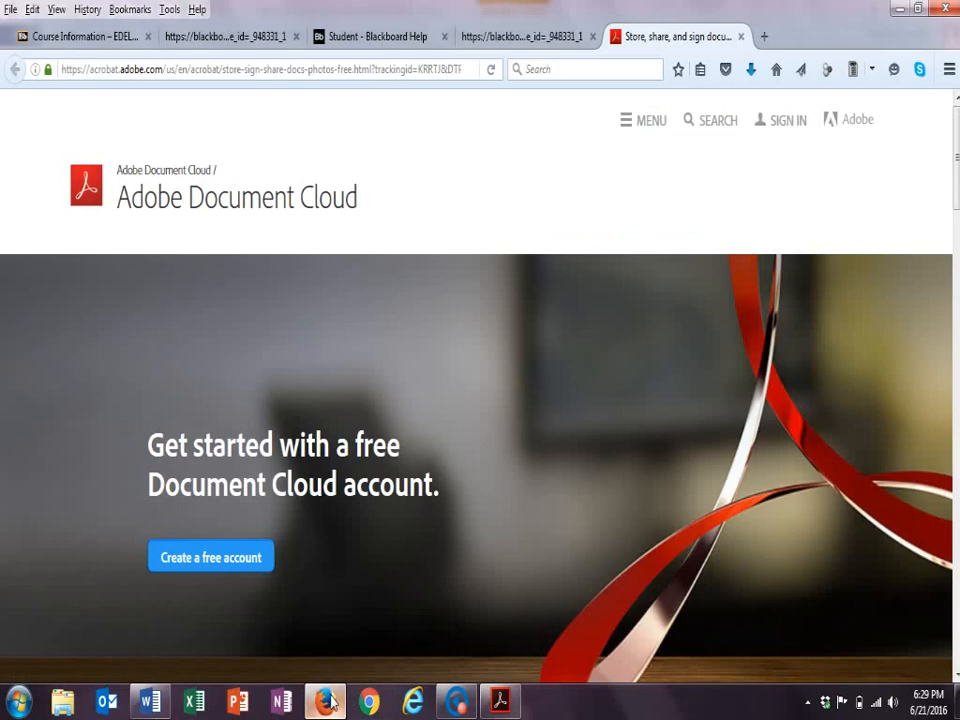
left_click(380, 36)
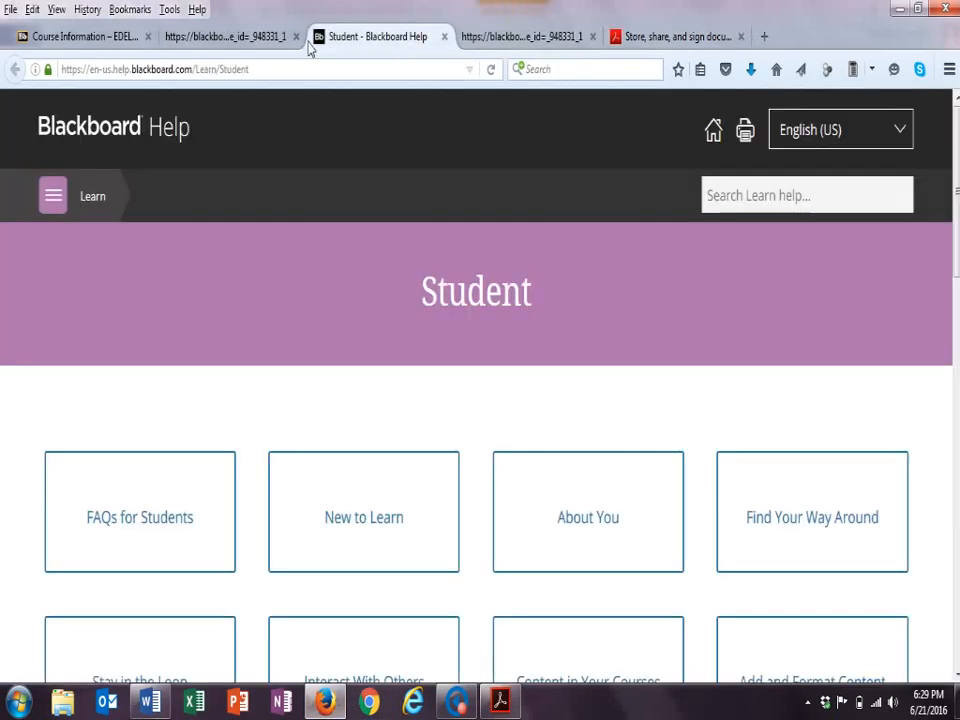
mouse_move(508, 644)
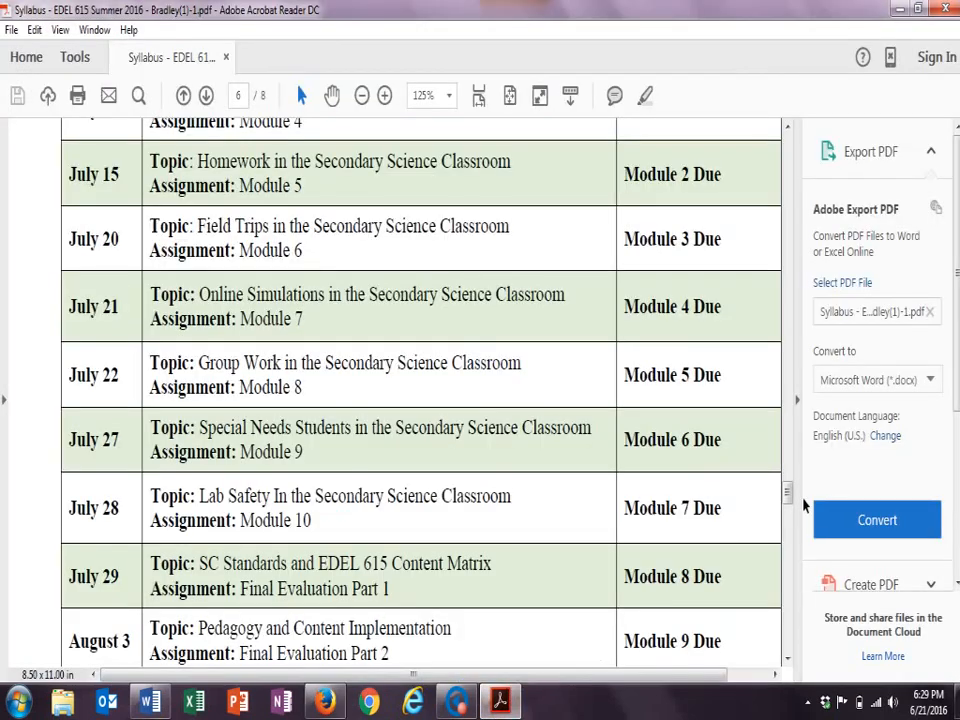
- Scroll from page 6 through the South Carolina Science Council application to page 8's NSTA join form
scroll("down", 3)
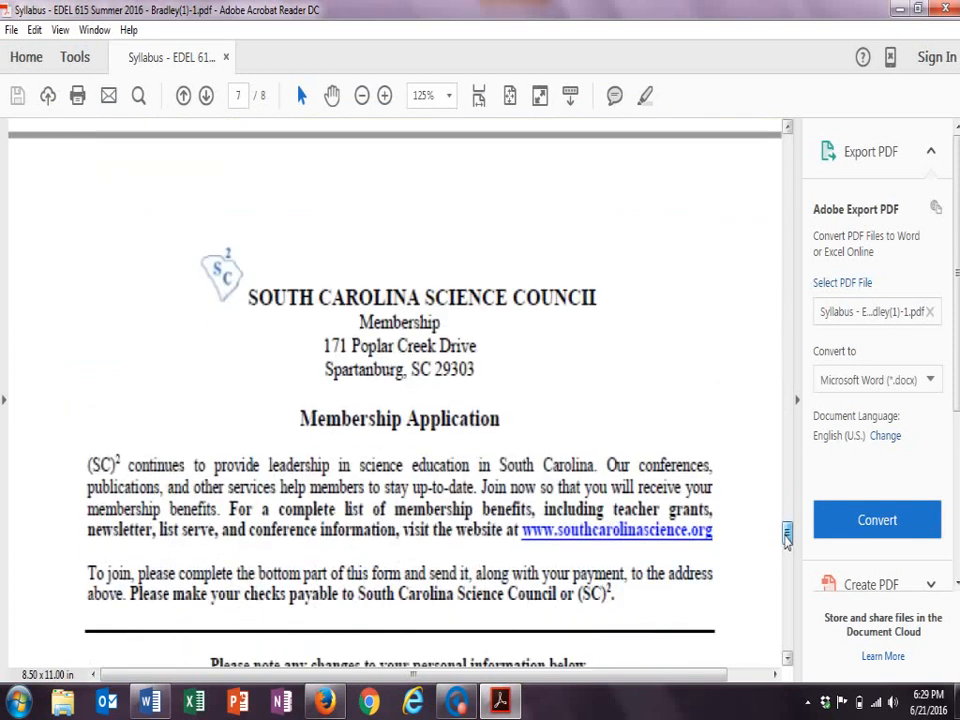
scroll("down", 3)
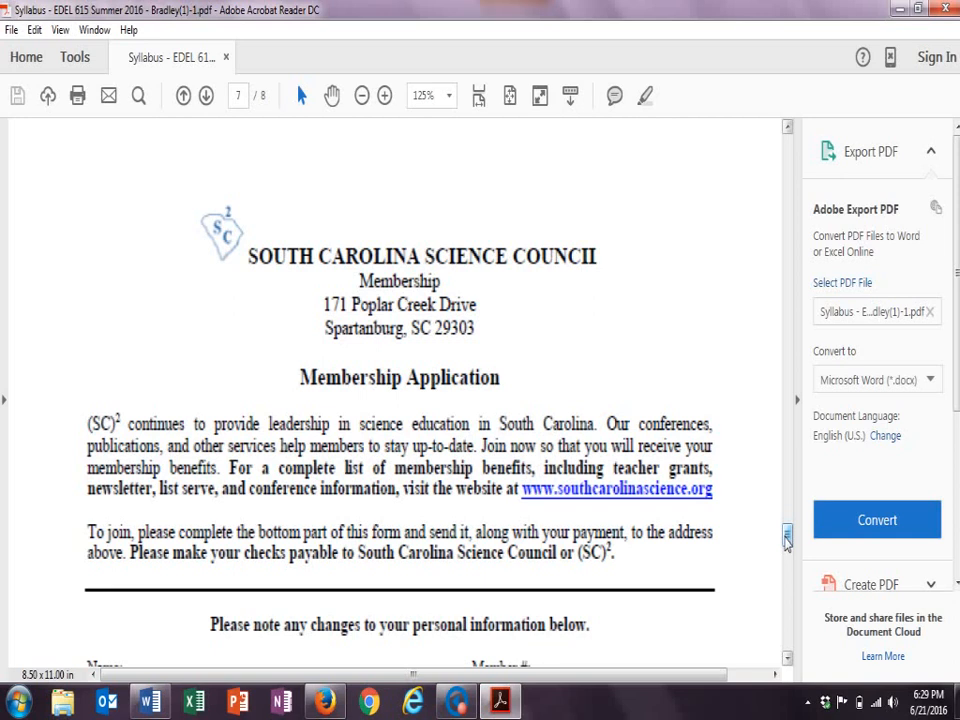
scroll("down", 3)
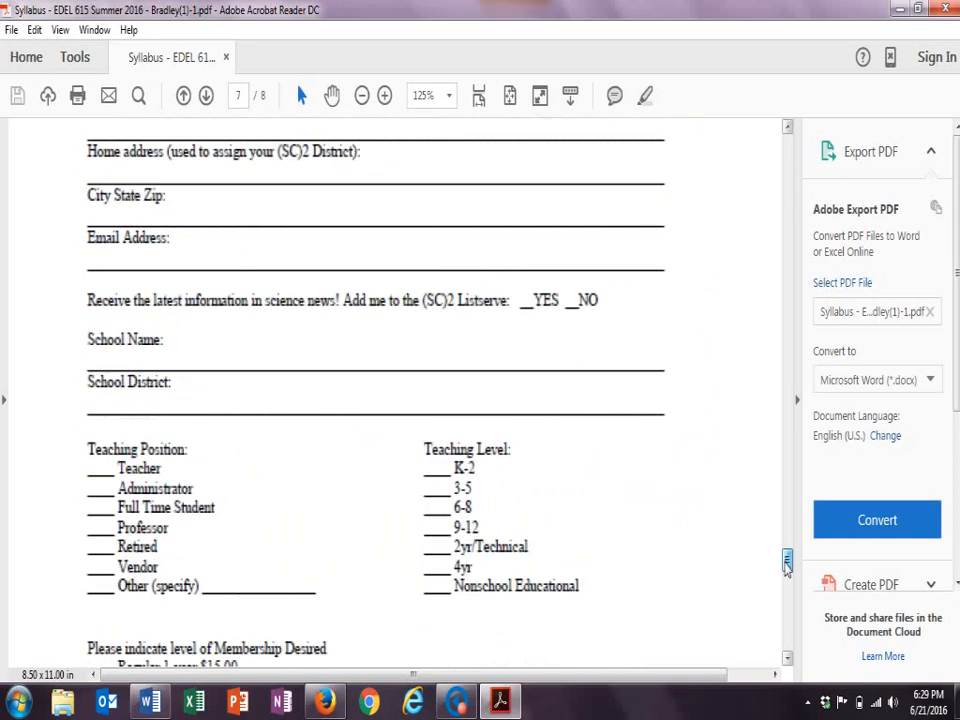
scroll("down", 3)
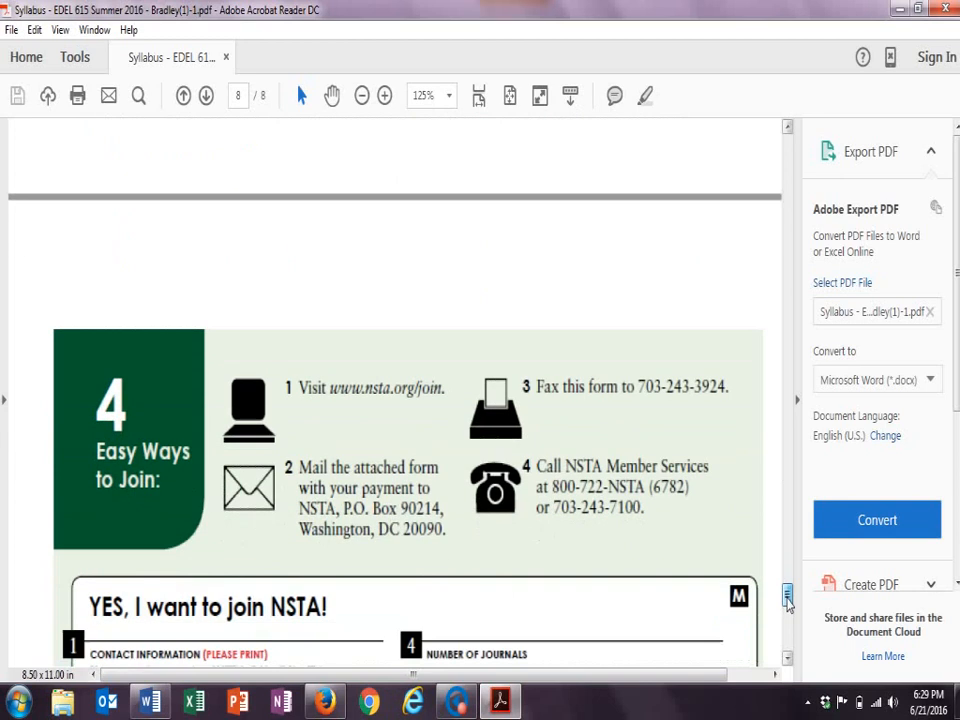
- Read through the NSTA membership form, then return to Blackboard's Course Information page with the Build Content menu closed
scroll("down", 3)
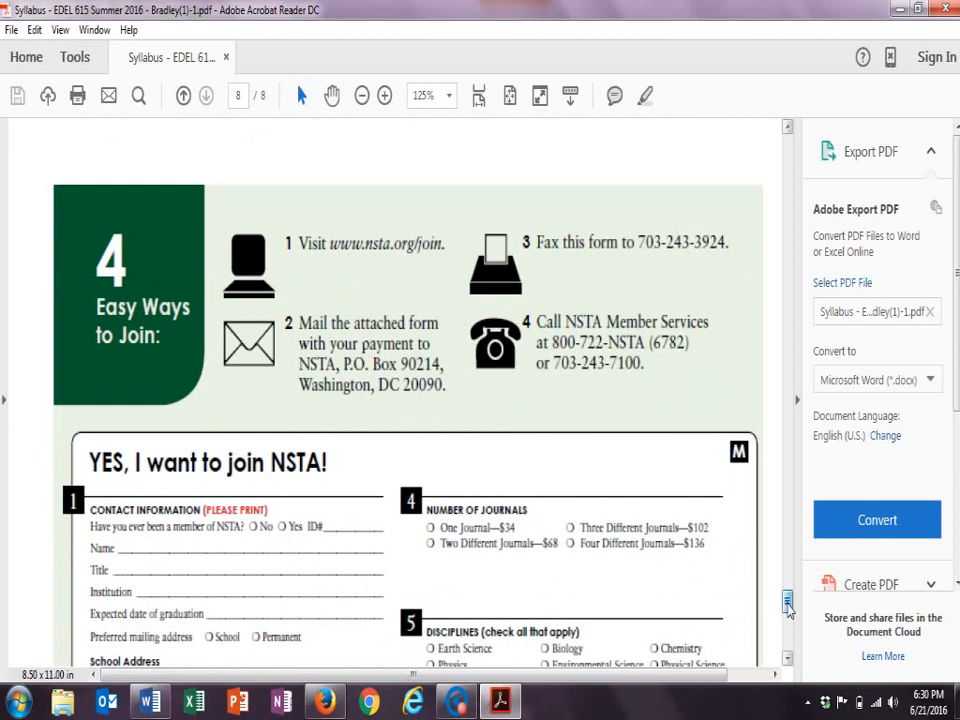
scroll("down", 3)
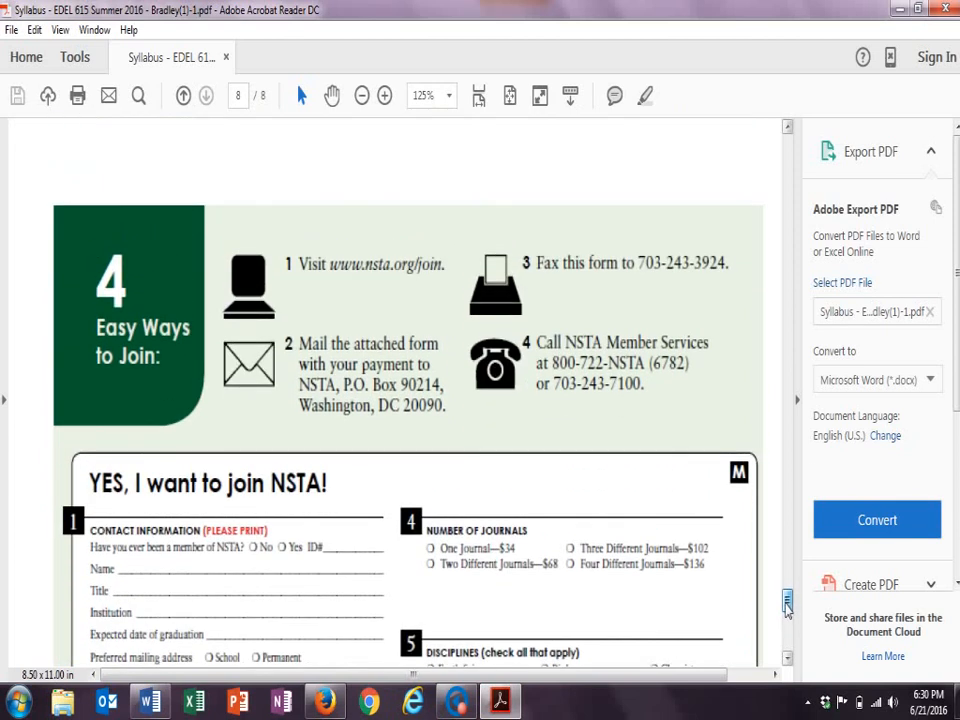
scroll("down", 3)
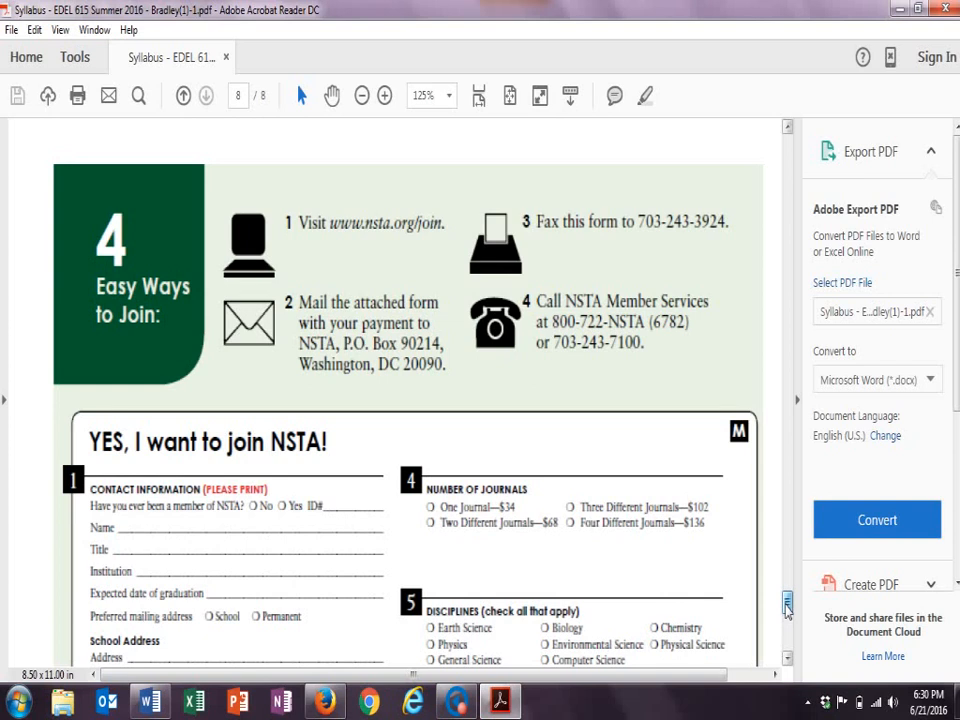
scroll("down", 3)
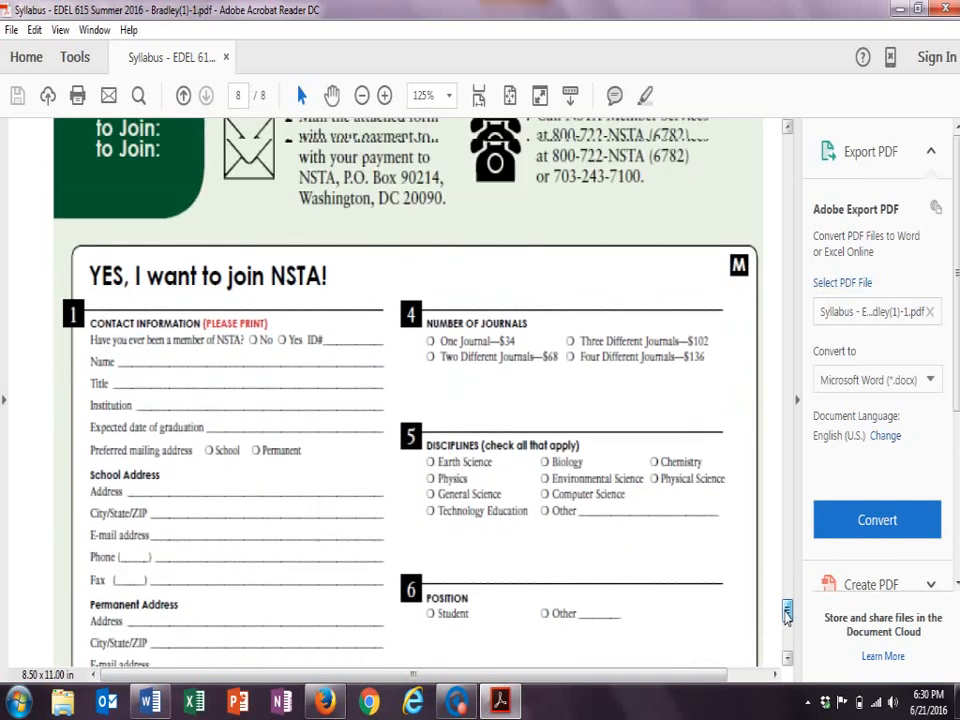
scroll("down", 3)
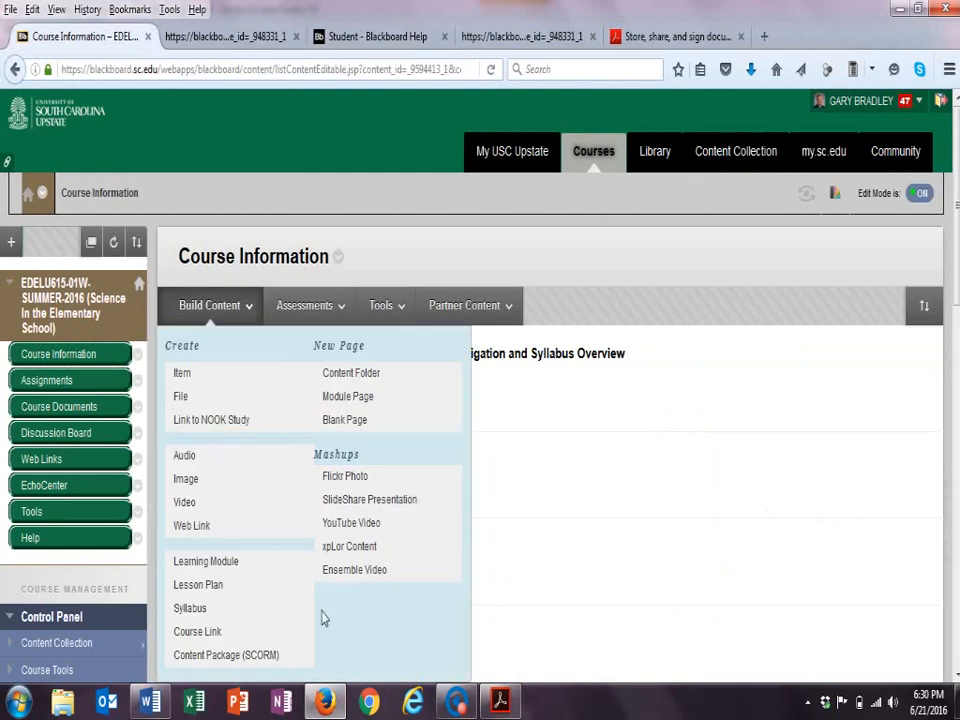
left_click(208, 304)
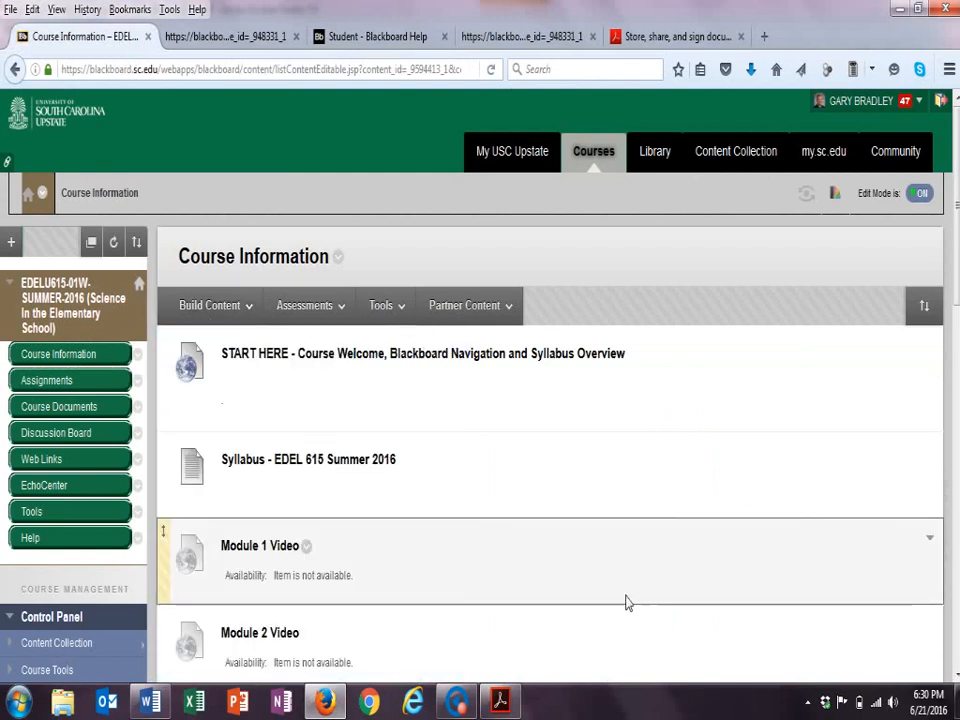